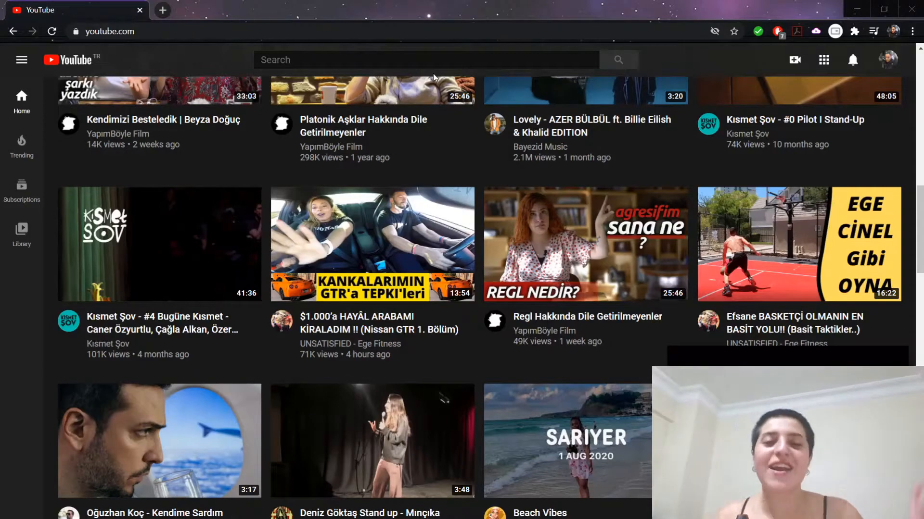
mouse_move(411, 81)
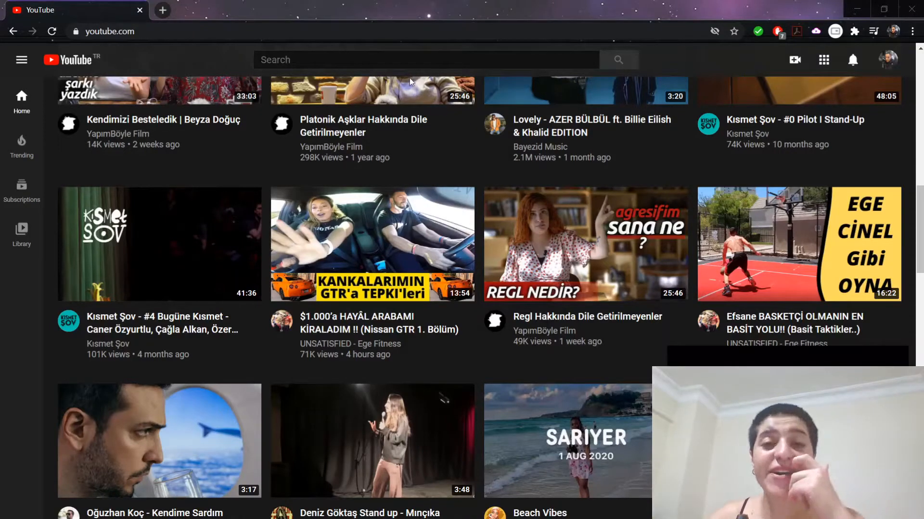
mouse_move(402, 73)
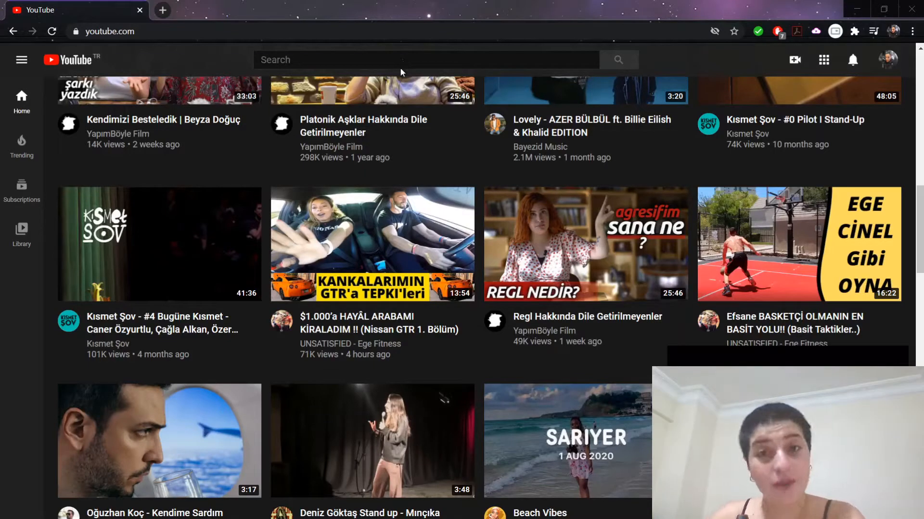
mouse_move(410, 73)
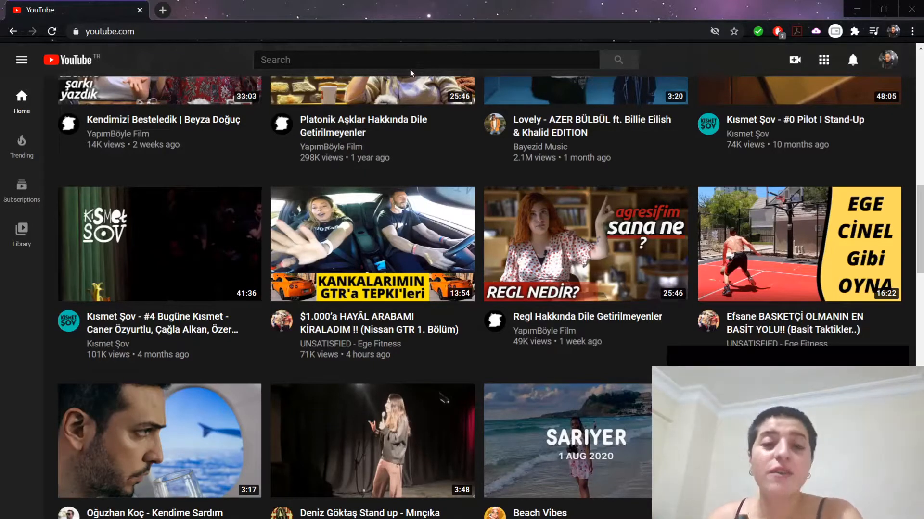
mouse_move(506, 61)
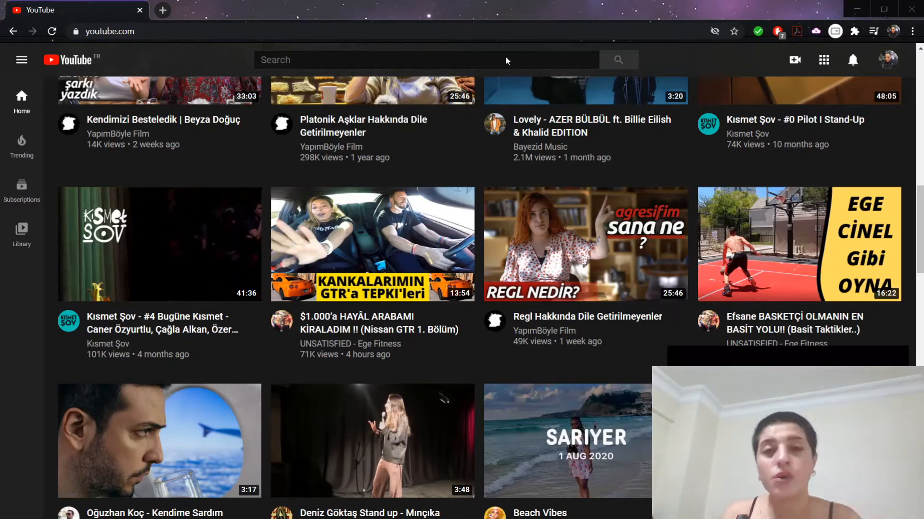
mouse_move(504, 82)
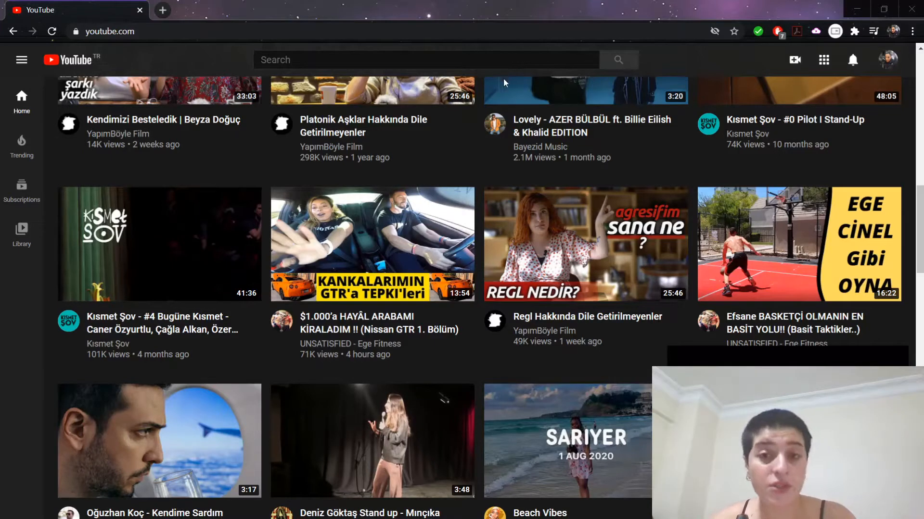
mouse_move(480, 233)
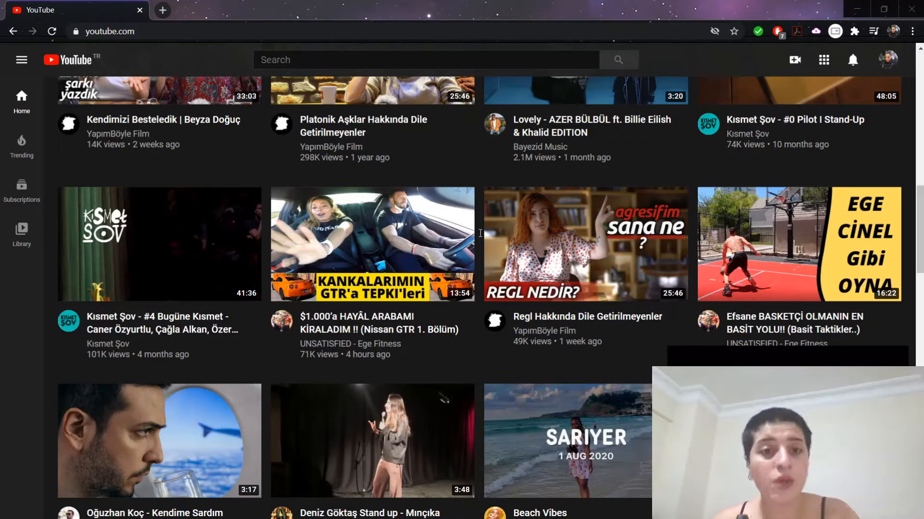
mouse_move(324, 167)
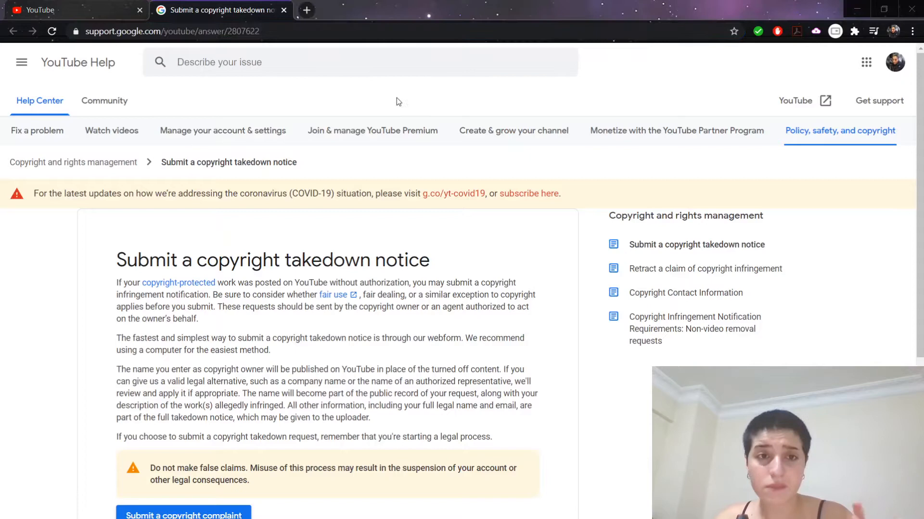
Open the 'Submit a copyright complaint' webform and tick the 'I'm not a robot' checkbox.
scroll(down, 3)
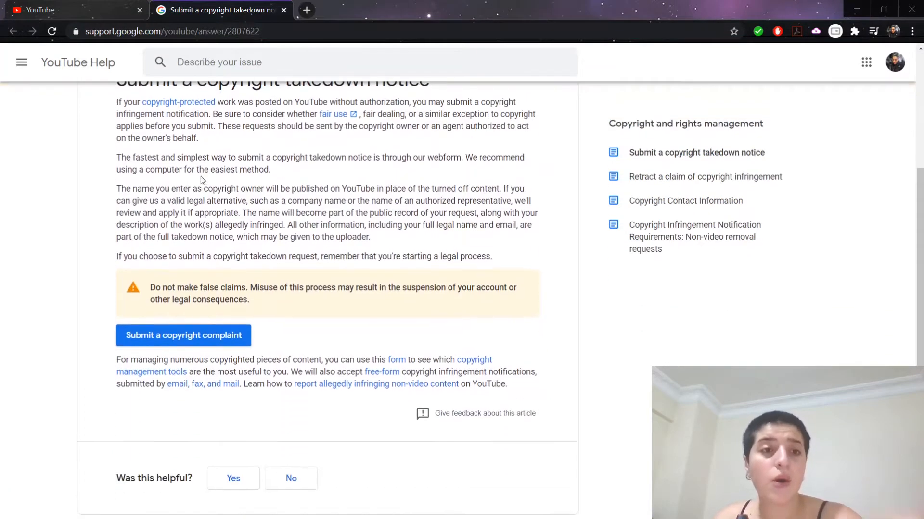
scroll(up, 3)
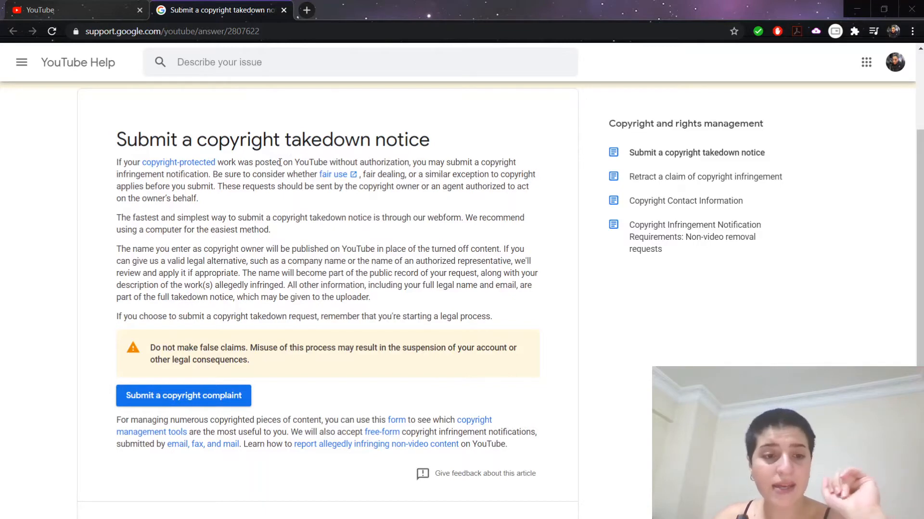
scroll(down, 3)
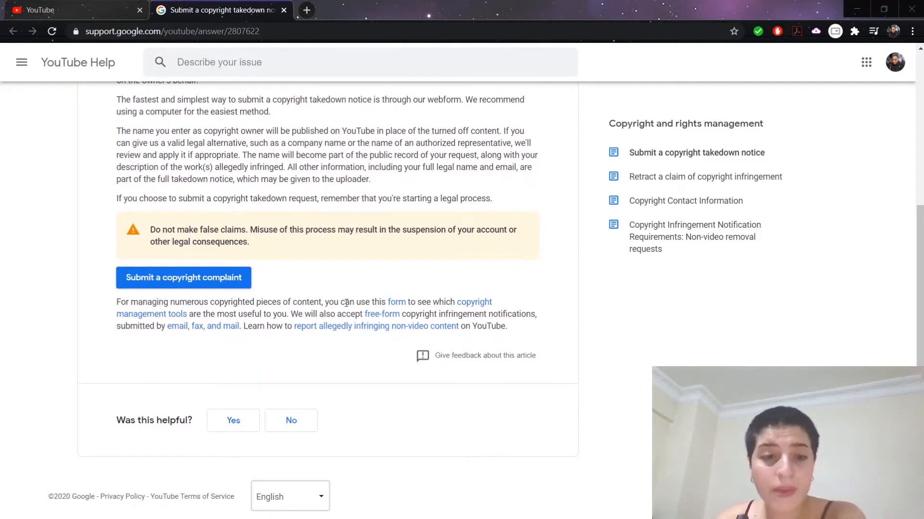
mouse_move(184, 282)
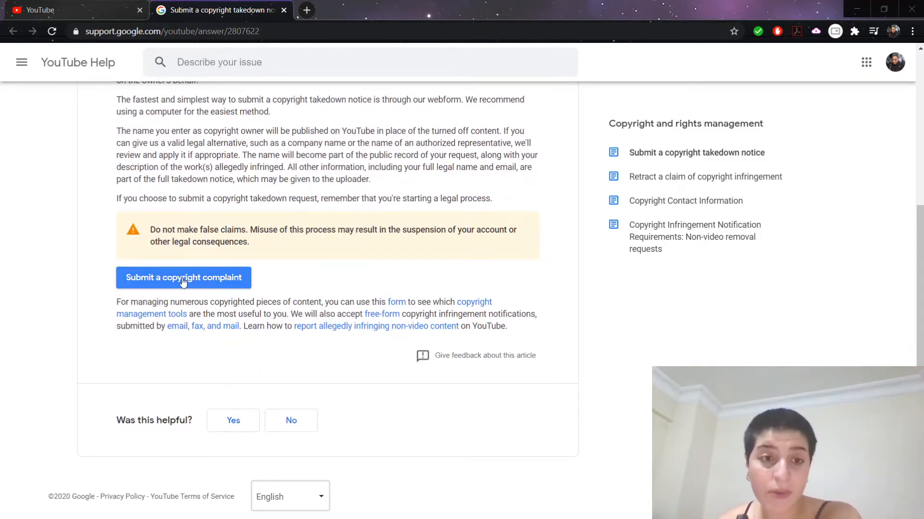
click(183, 278)
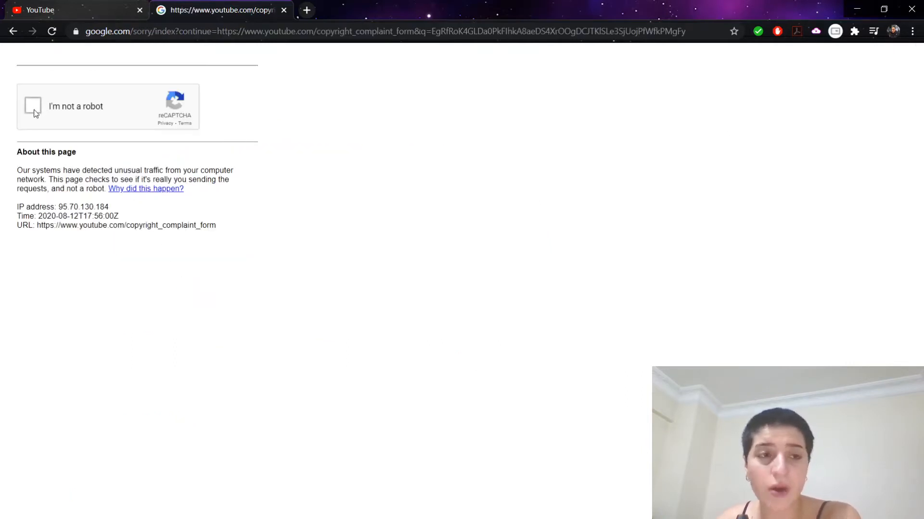
click(33, 105)
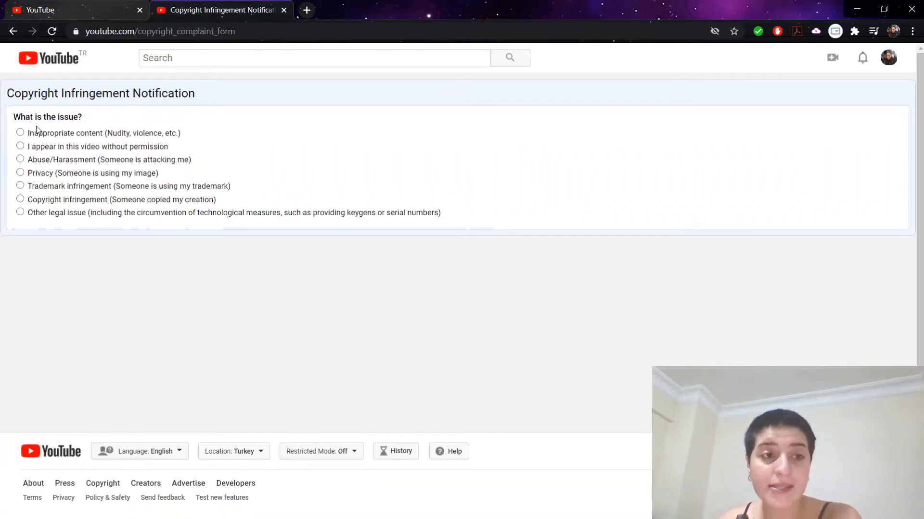
mouse_move(61, 144)
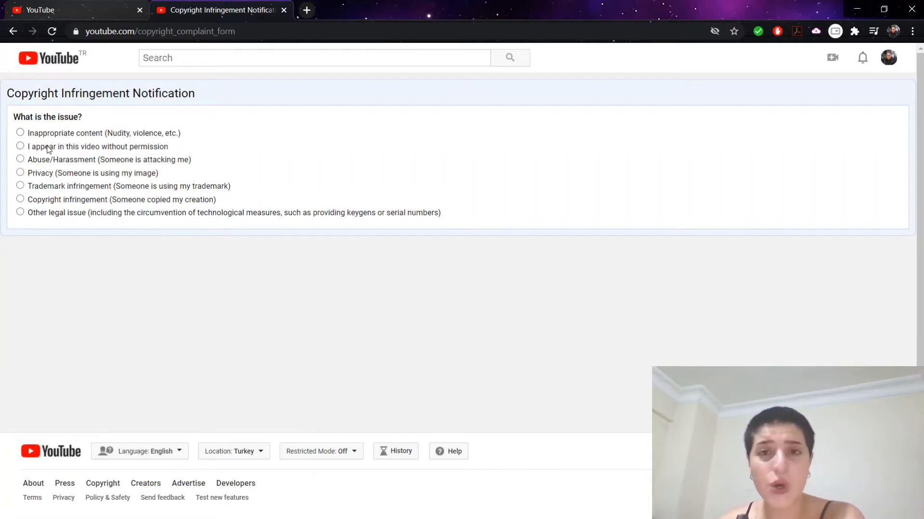
mouse_move(52, 163)
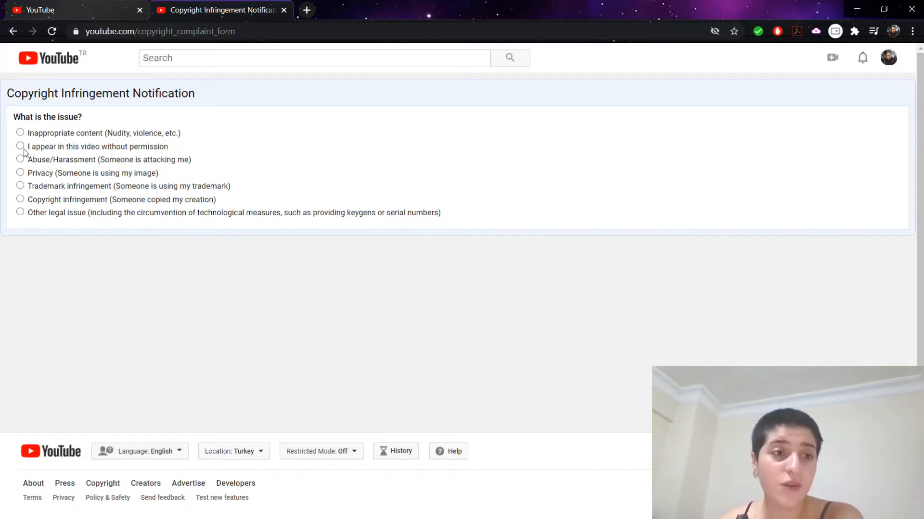
Choose 'I appear in this video without permission' and follow the Policy and Safety Center link.
click(20, 146)
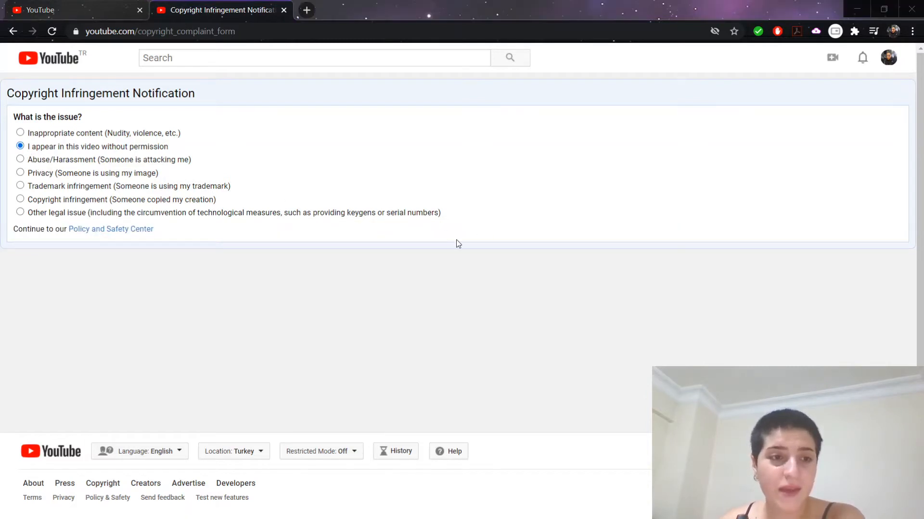
mouse_move(298, 344)
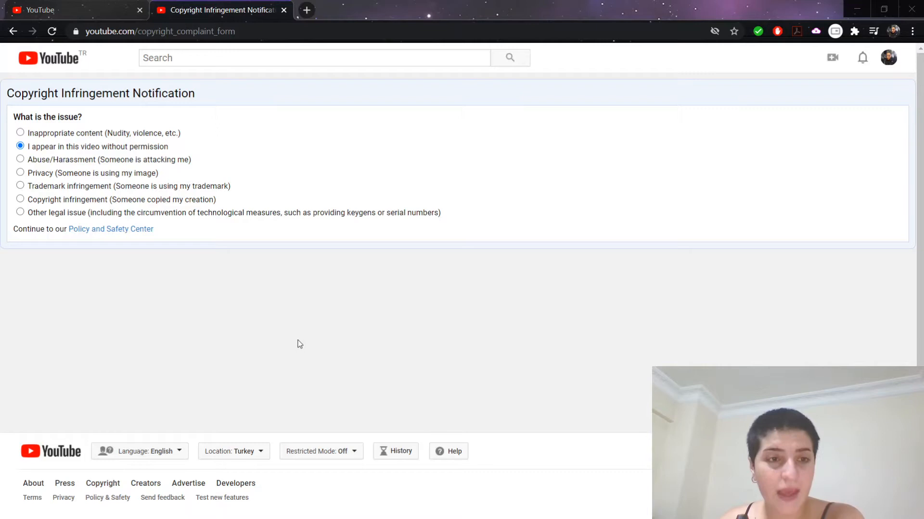
mouse_move(296, 380)
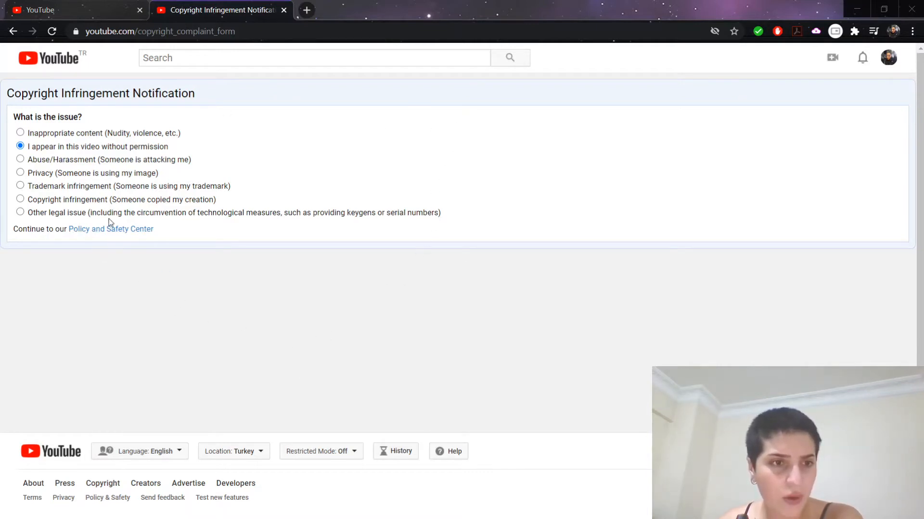
click(110, 228)
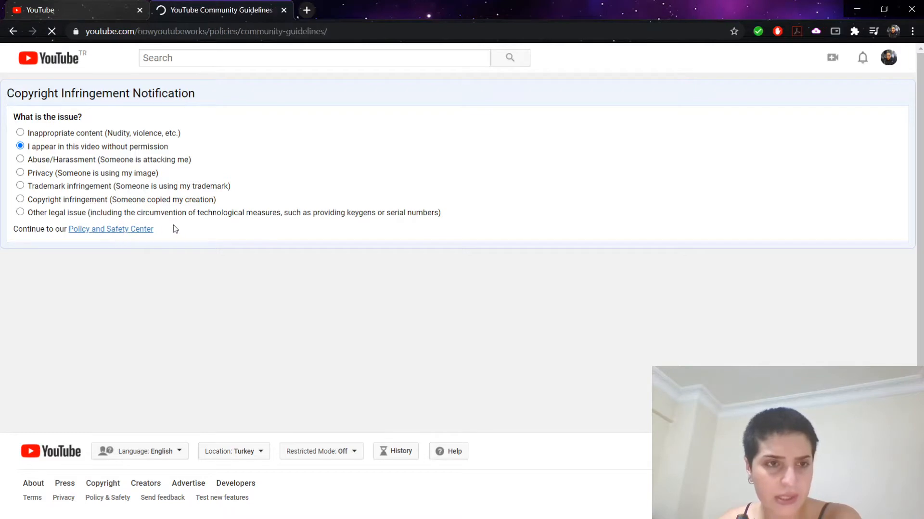
Browse the Community Guidelines list, then go back to the complaint form.
click(111, 229)
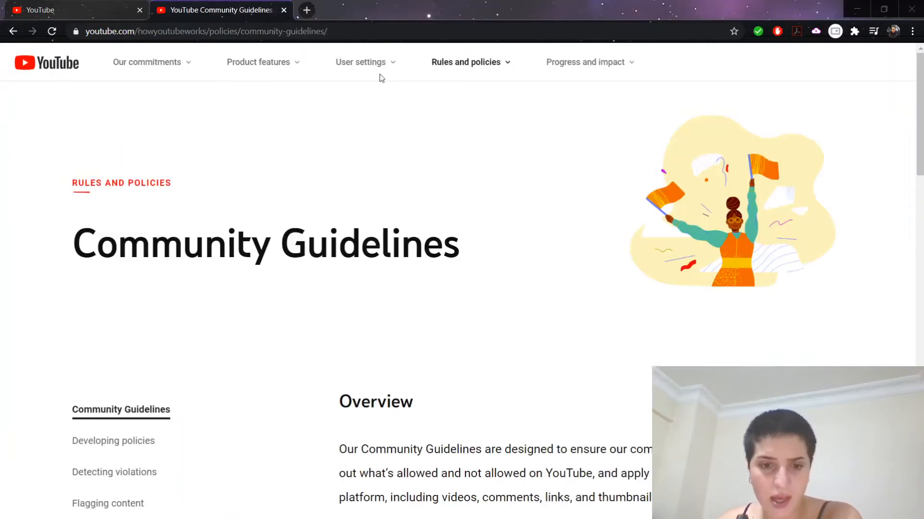
scroll(down, 3)
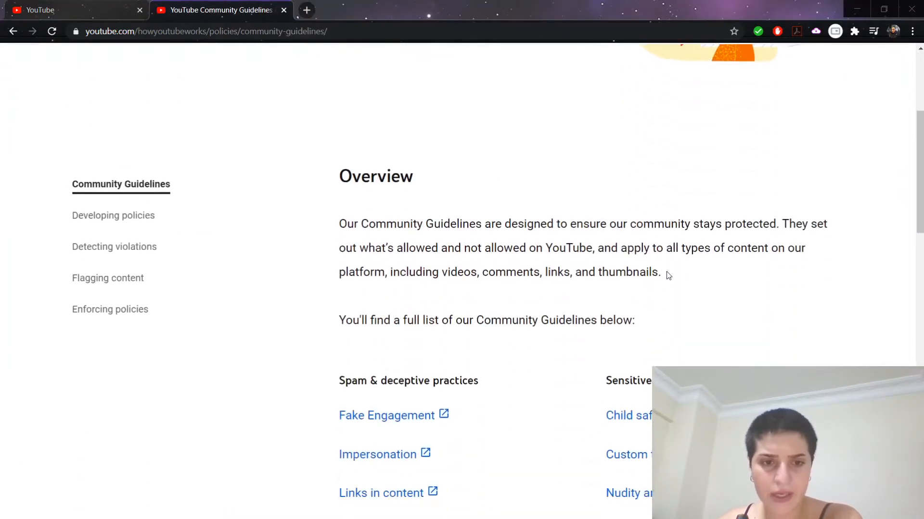
scroll(up, 3)
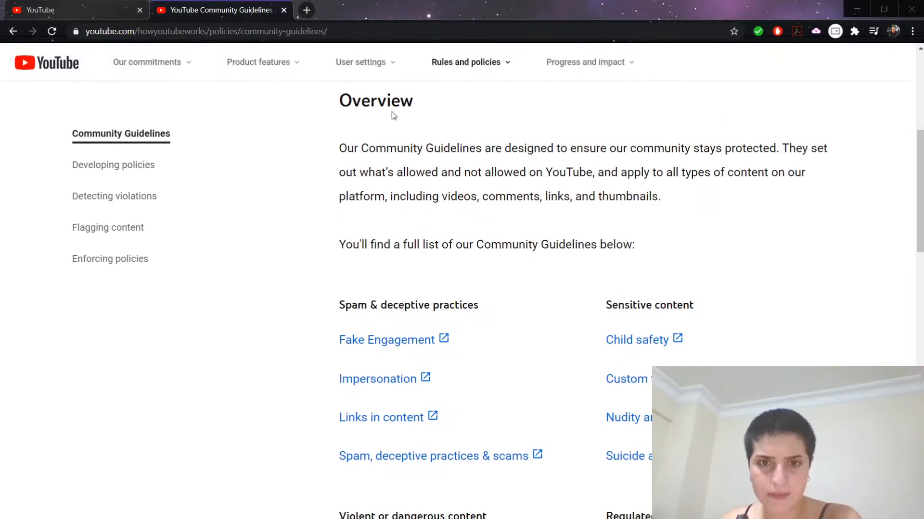
mouse_move(393, 288)
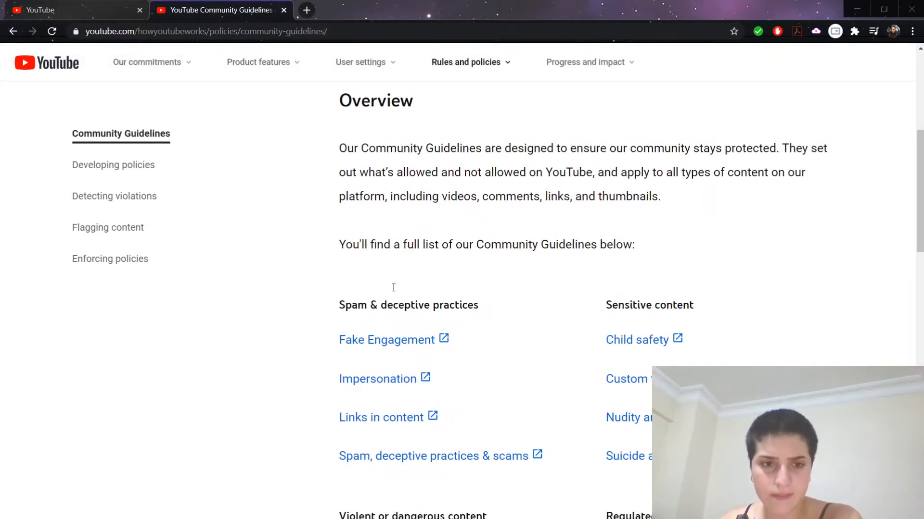
mouse_move(403, 127)
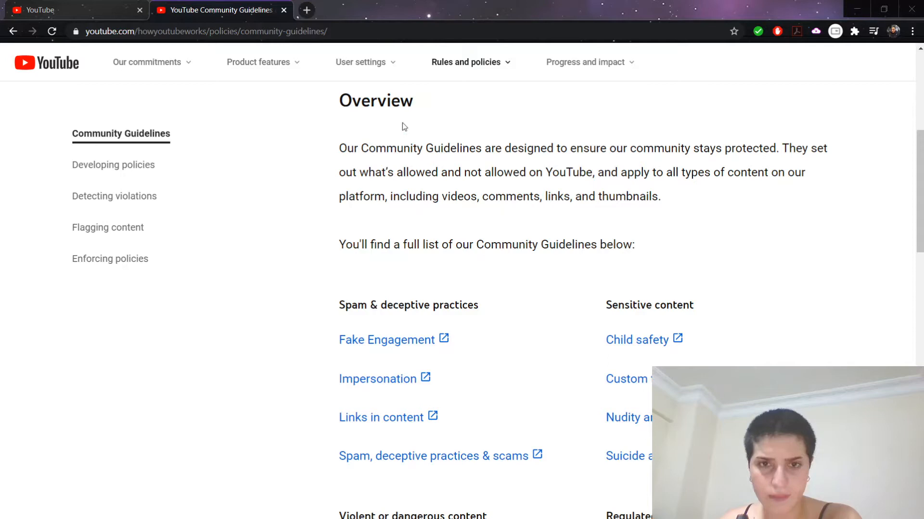
scroll(down, 3)
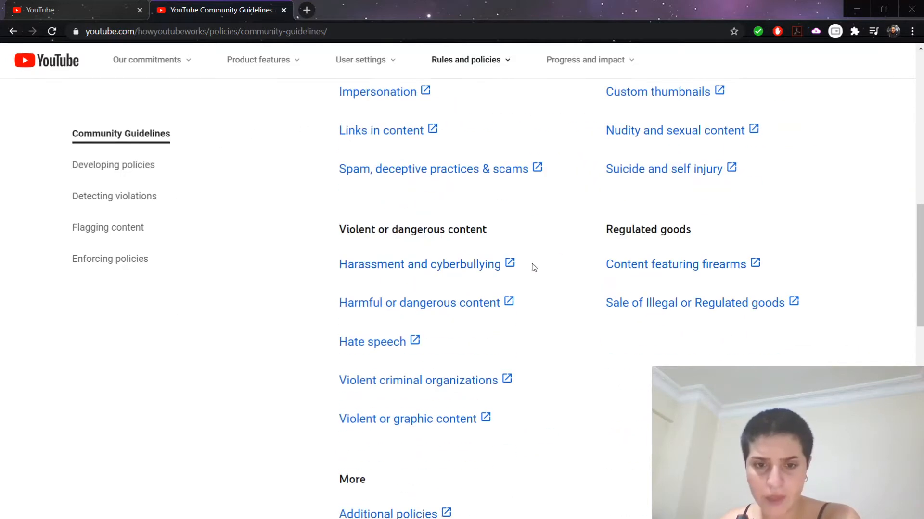
scroll(up, 3)
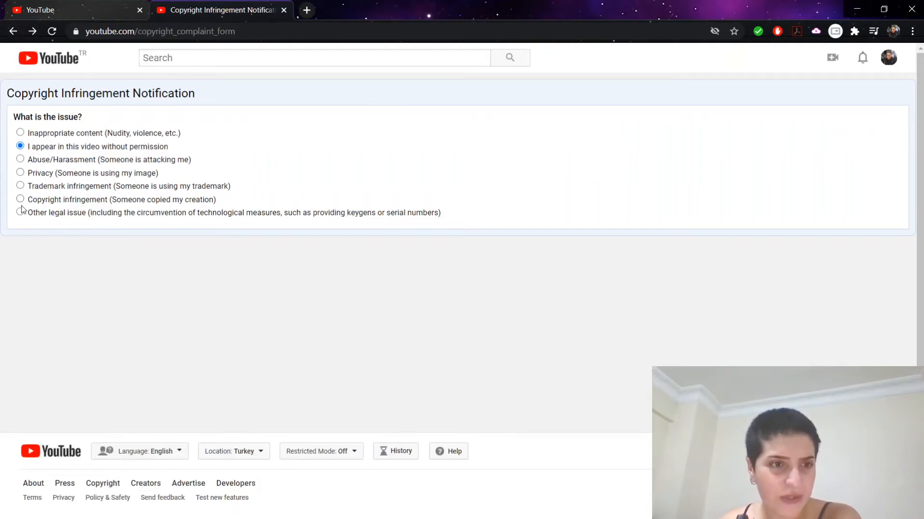
Pick 'Another copyright owner' and open the dmca_policy link in a new tab.
click(20, 199)
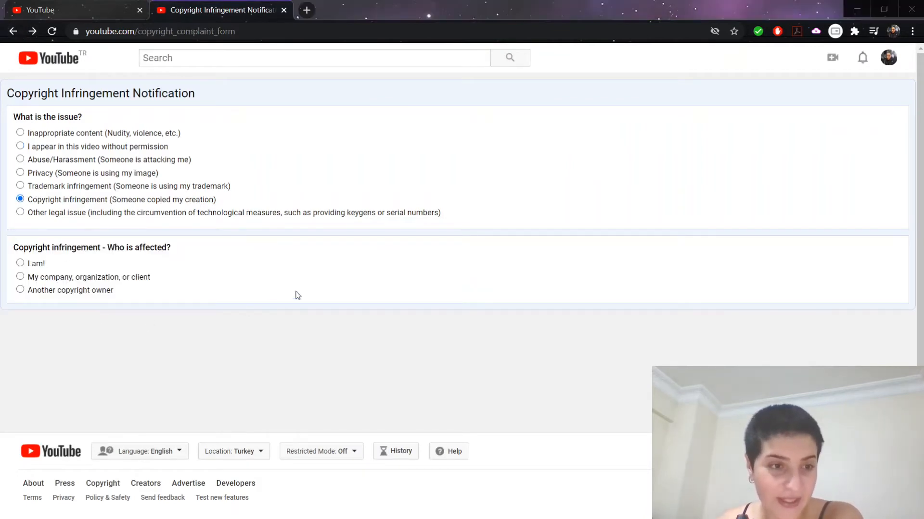
mouse_move(188, 277)
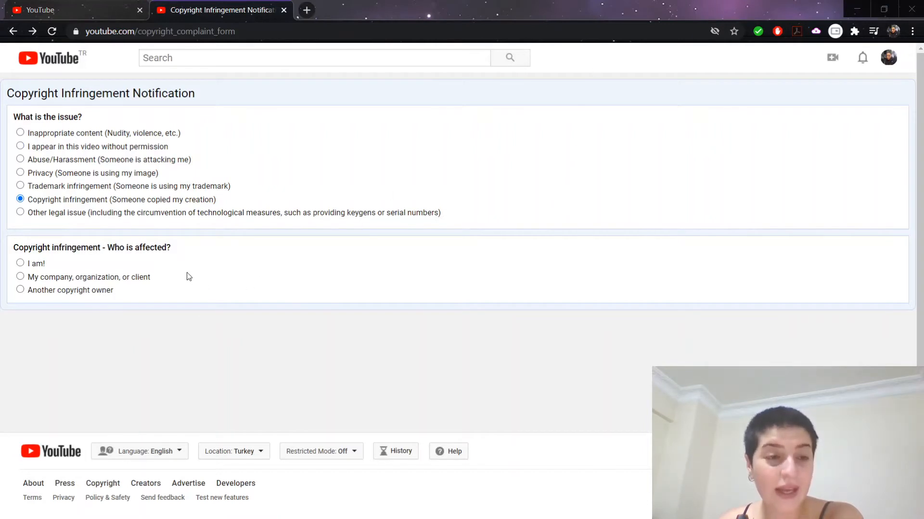
mouse_move(432, 236)
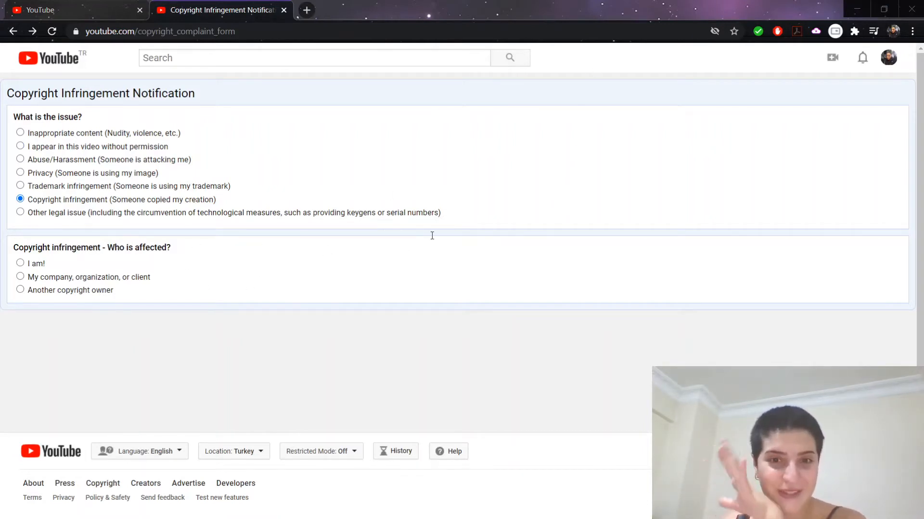
mouse_move(132, 301)
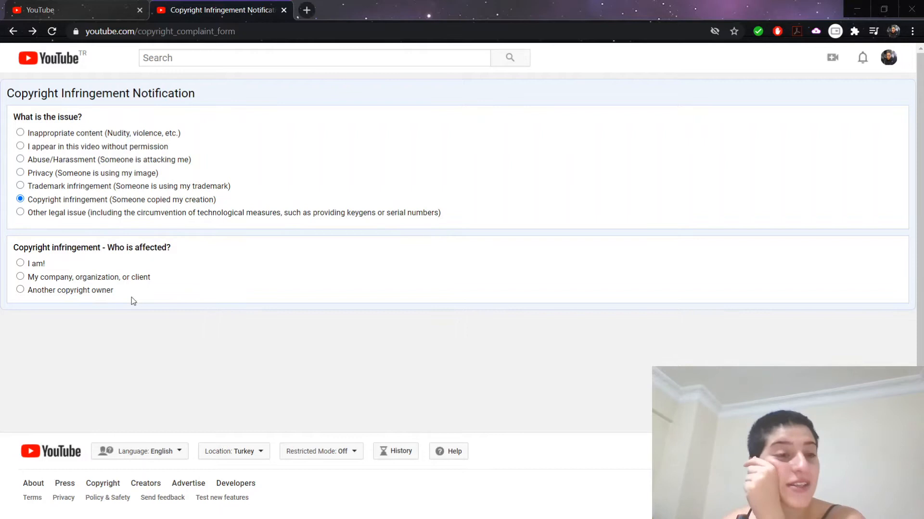
mouse_move(50, 277)
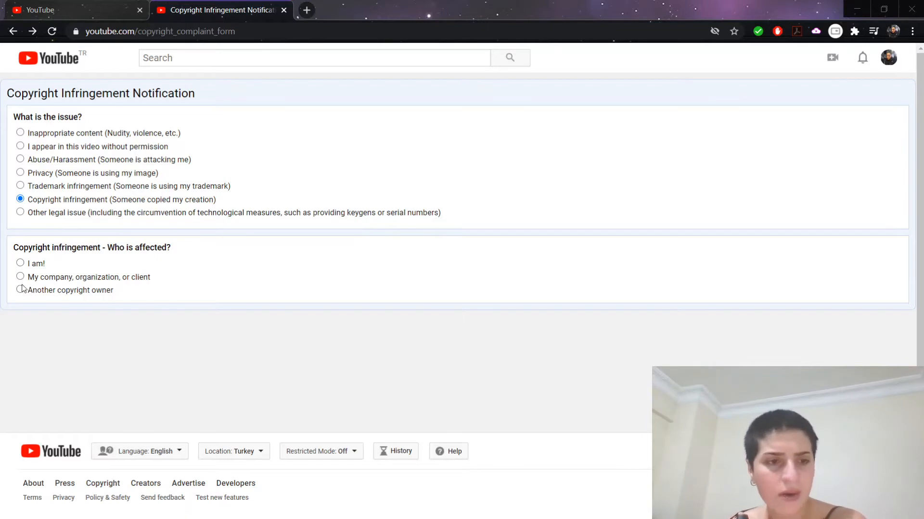
mouse_move(21, 296)
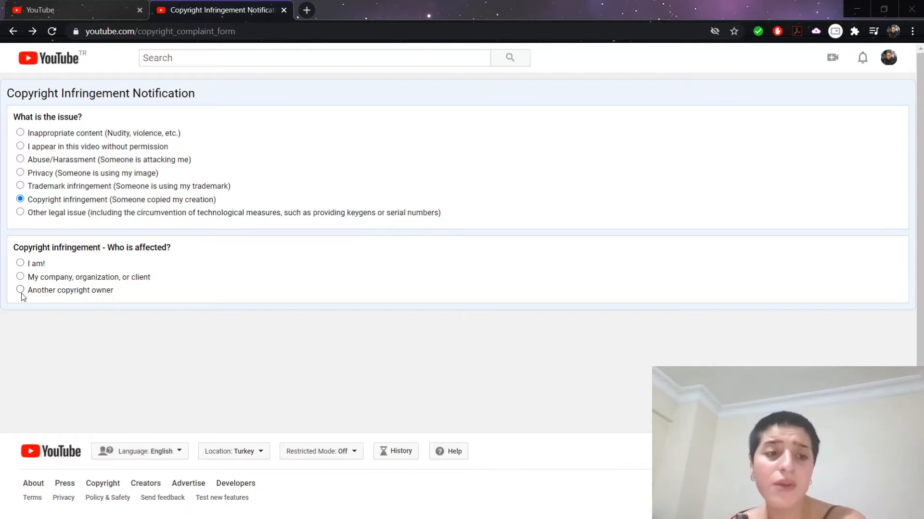
click(21, 290)
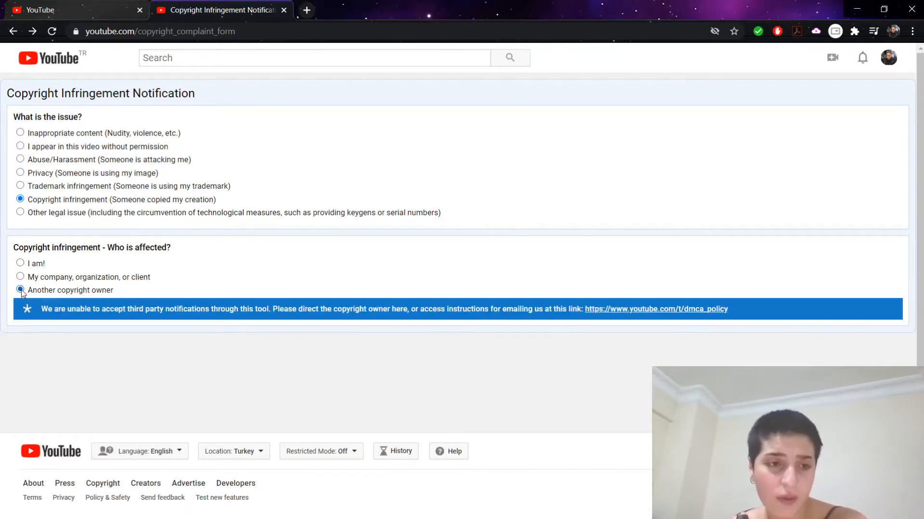
mouse_move(475, 282)
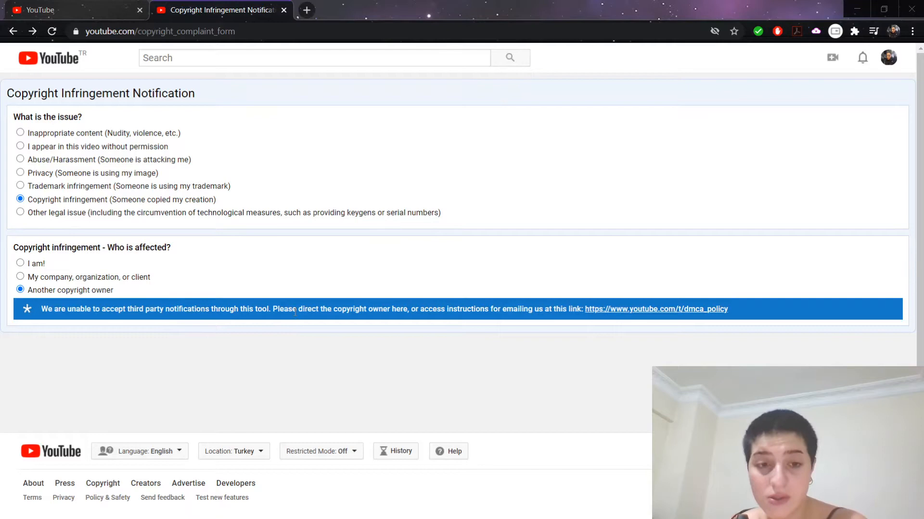
mouse_move(433, 319)
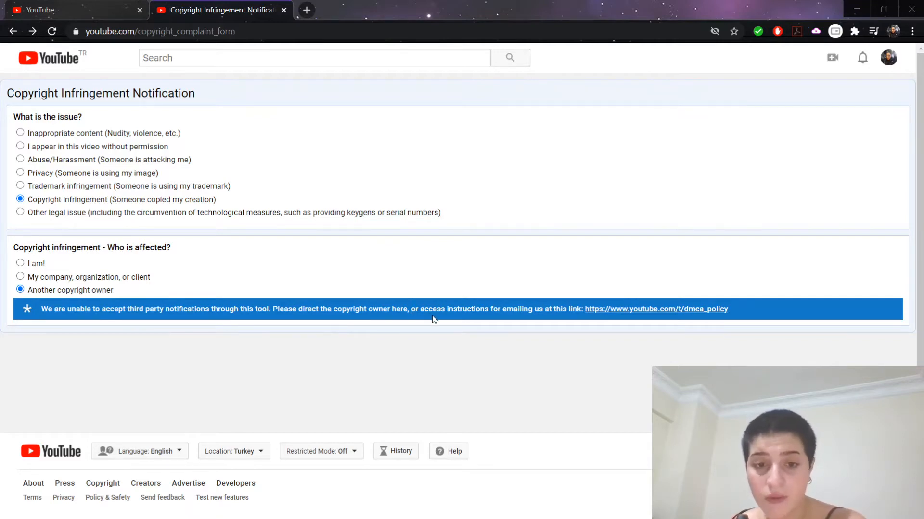
mouse_move(520, 321)
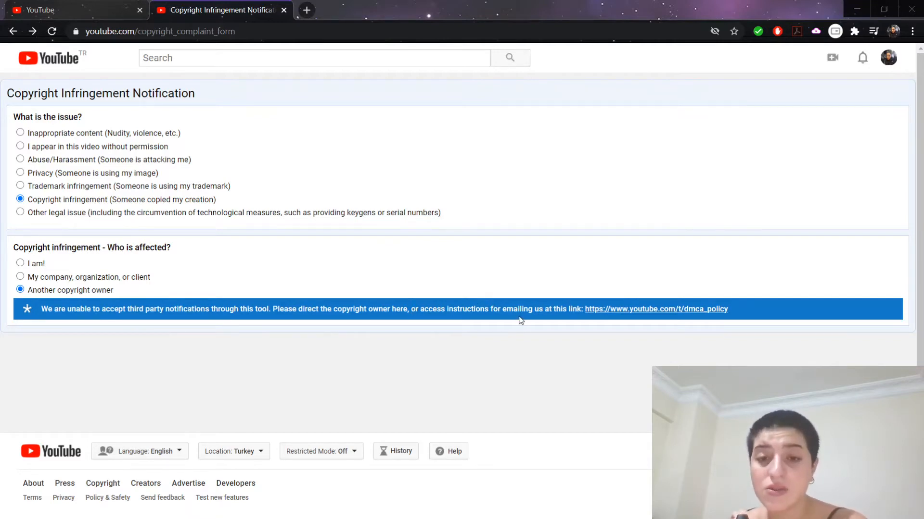
mouse_move(612, 311)
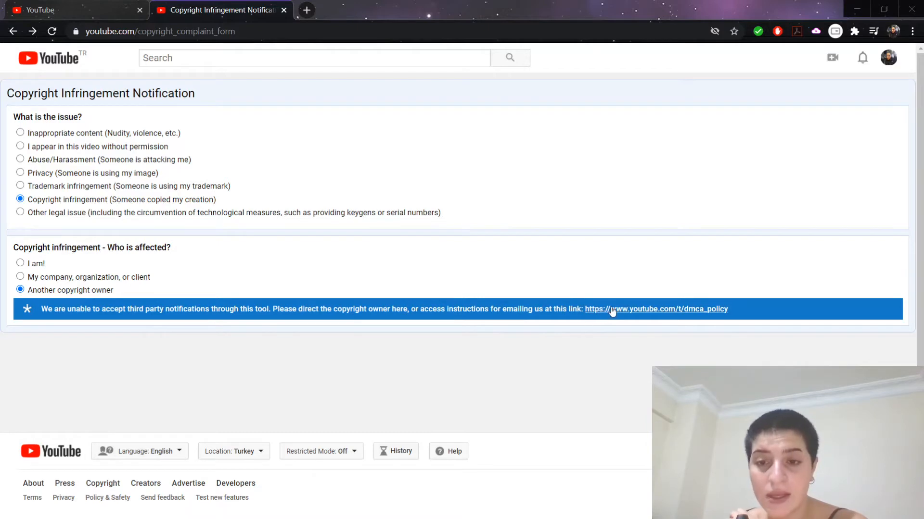
click(655, 309)
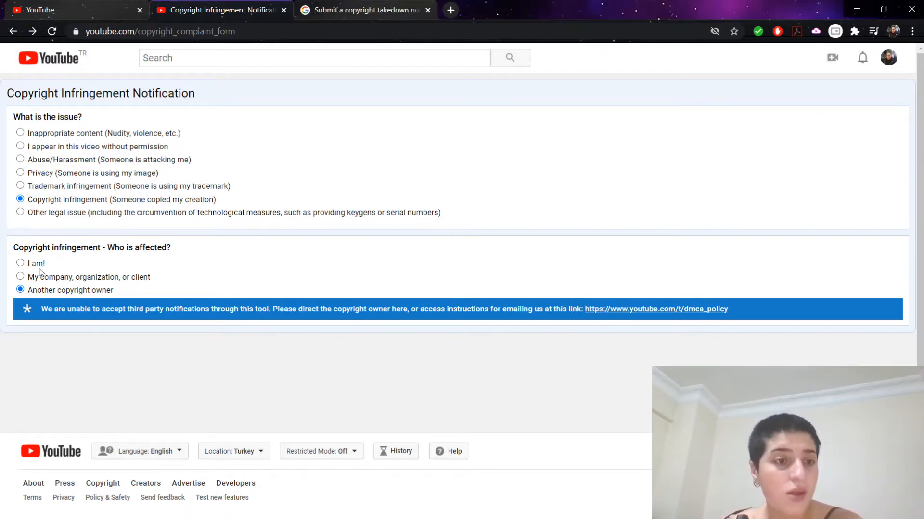
Choose 'I am!' as affected party, review the expanded form, and highlight the primary email.
click(20, 263)
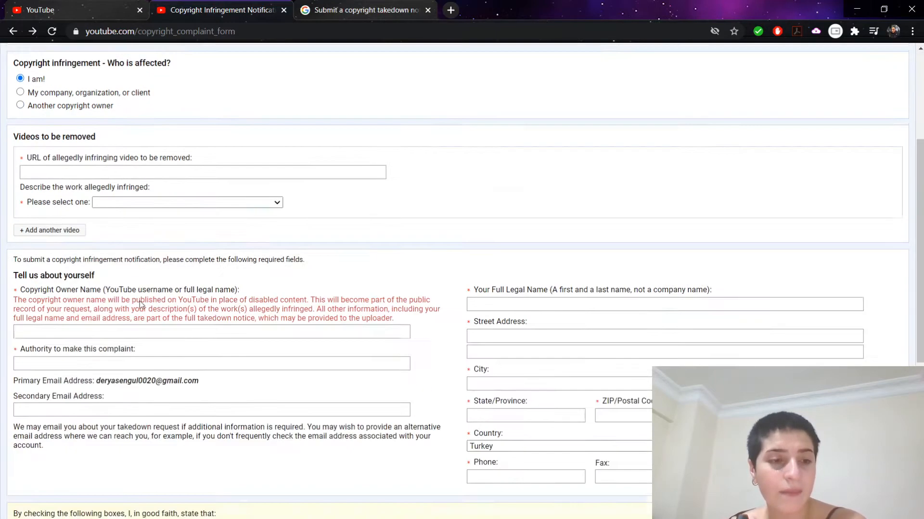
scroll(down, 3)
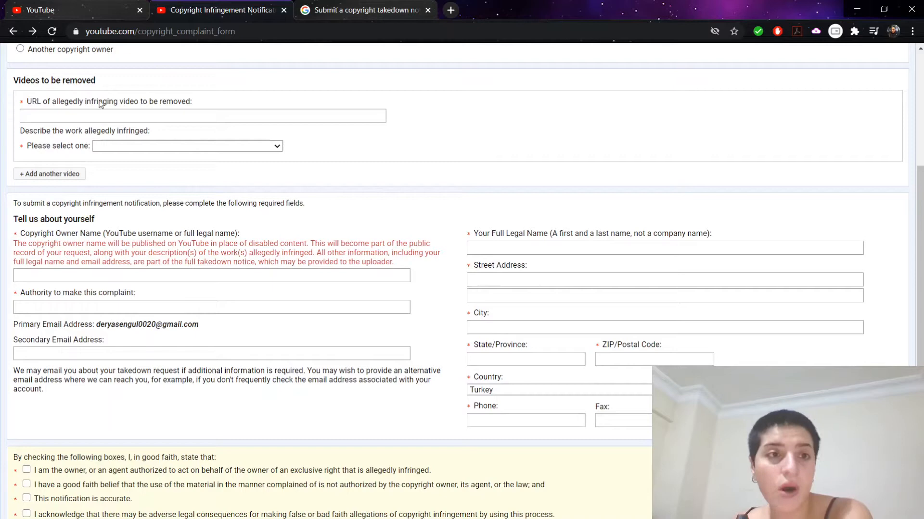
click(202, 115)
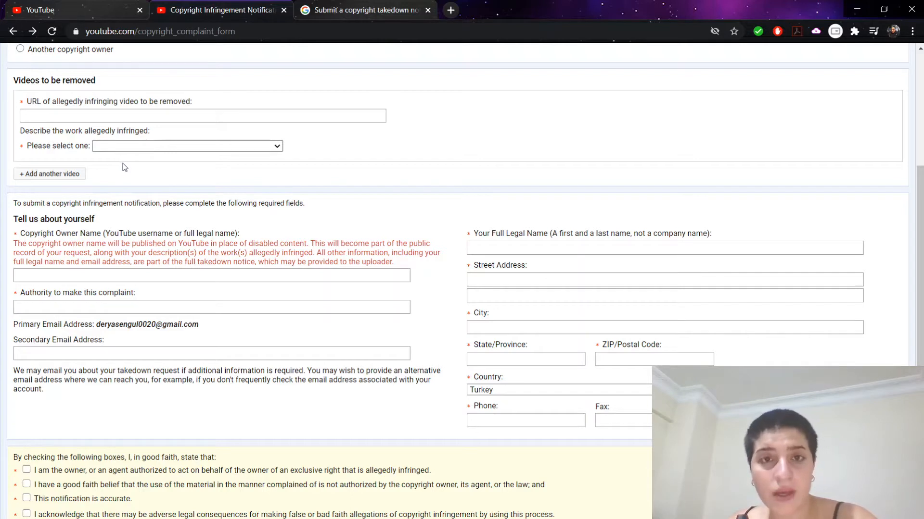
mouse_move(129, 198)
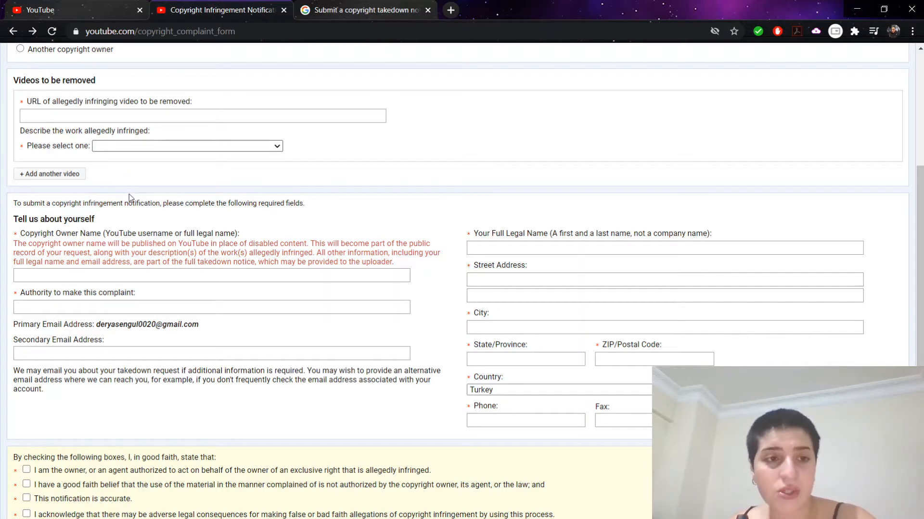
mouse_move(136, 221)
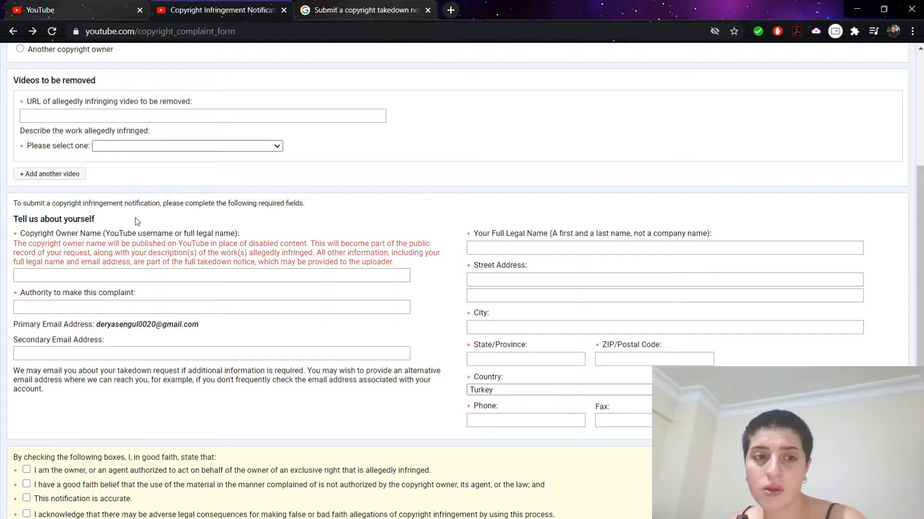
mouse_move(200, 217)
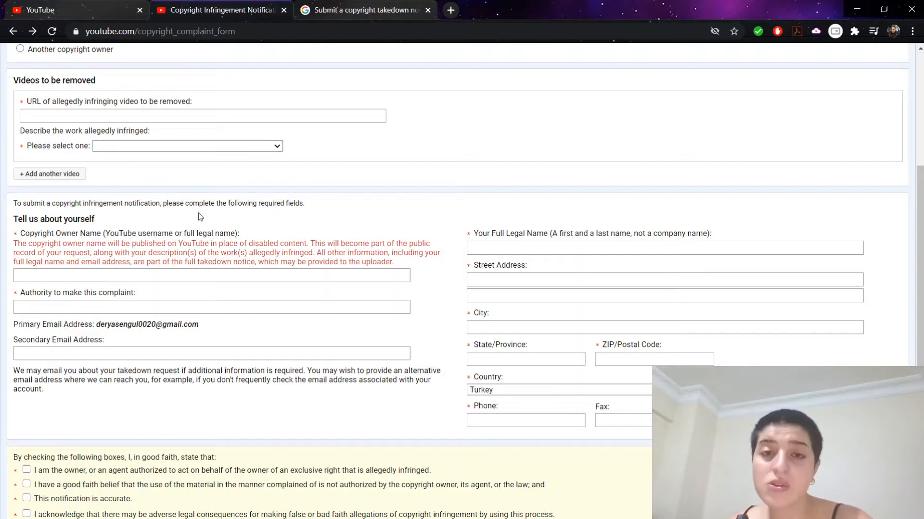
scroll(down, 3)
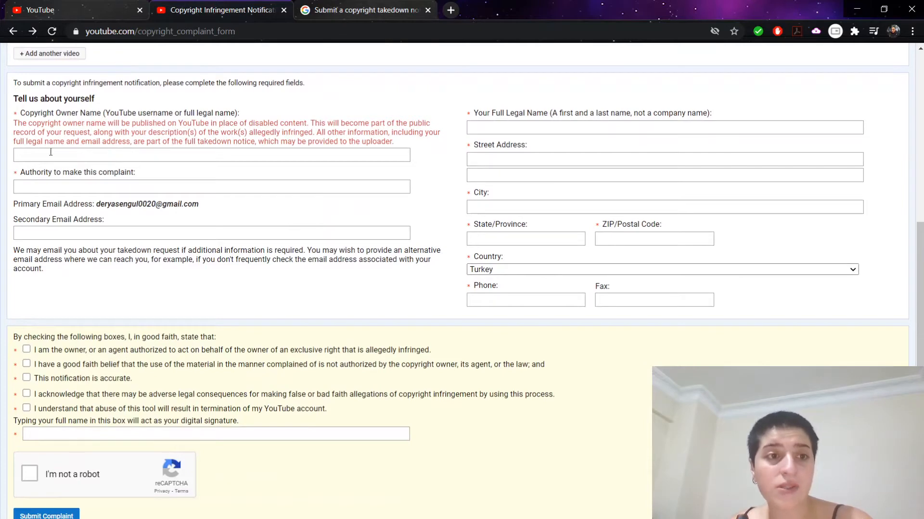
mouse_move(29, 129)
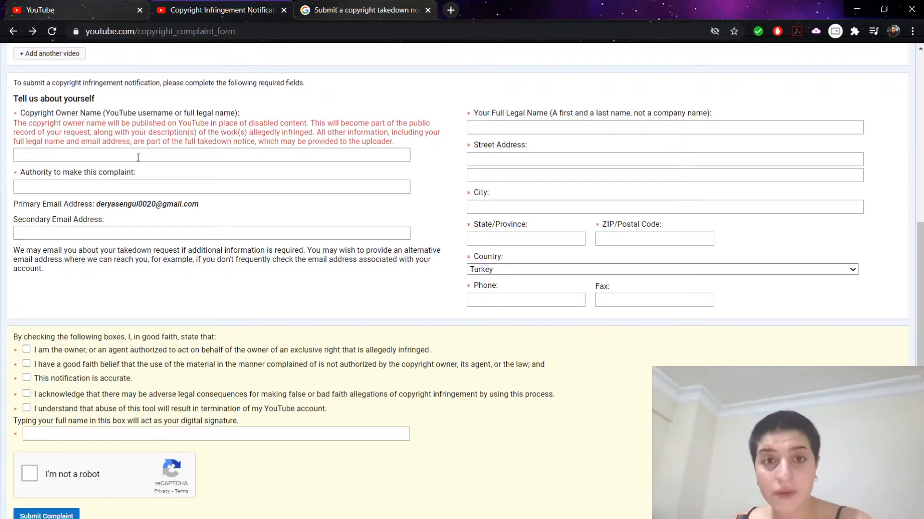
mouse_move(585, 139)
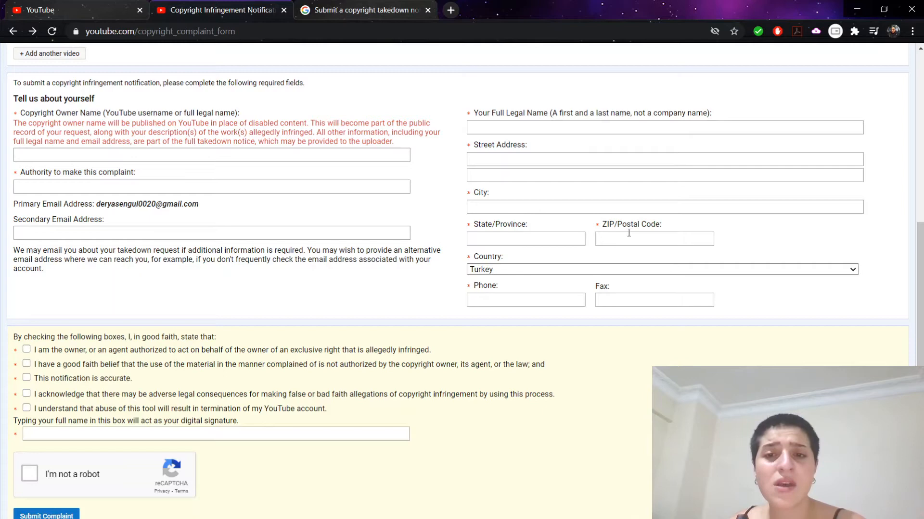
mouse_move(314, 281)
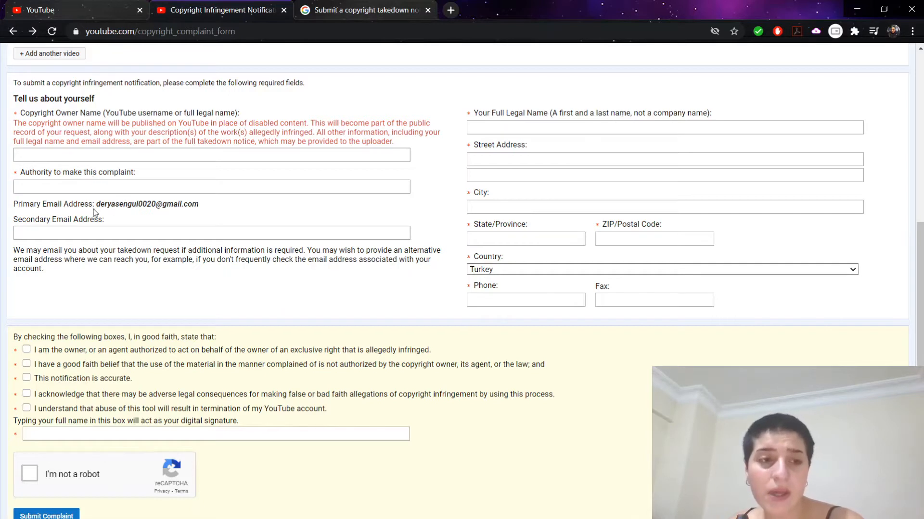
double_click(147, 204)
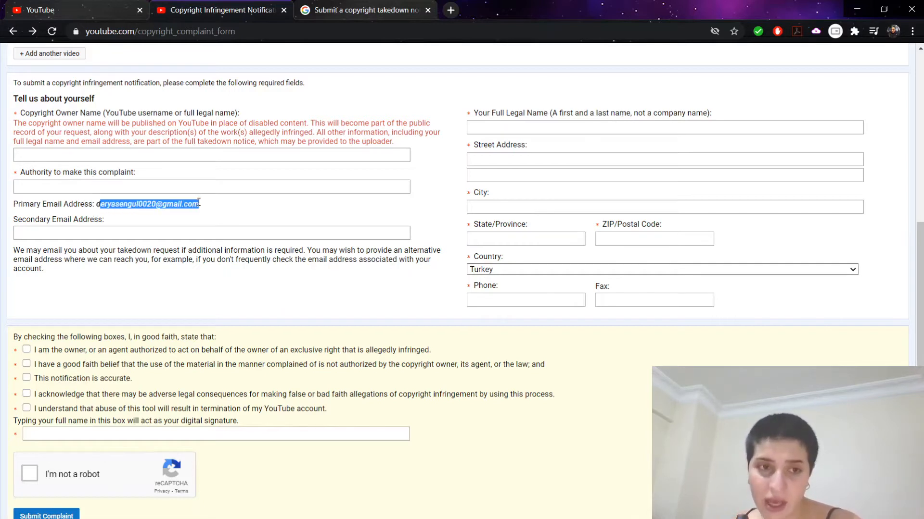
mouse_move(604, 62)
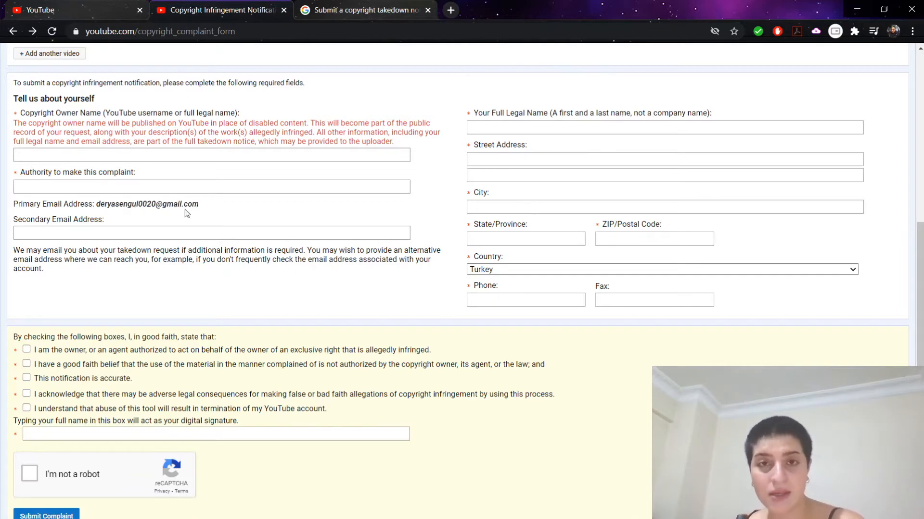
Tick the good-faith declaration checkboxes, including the final tool-abuse statement.
scroll(down, 3)
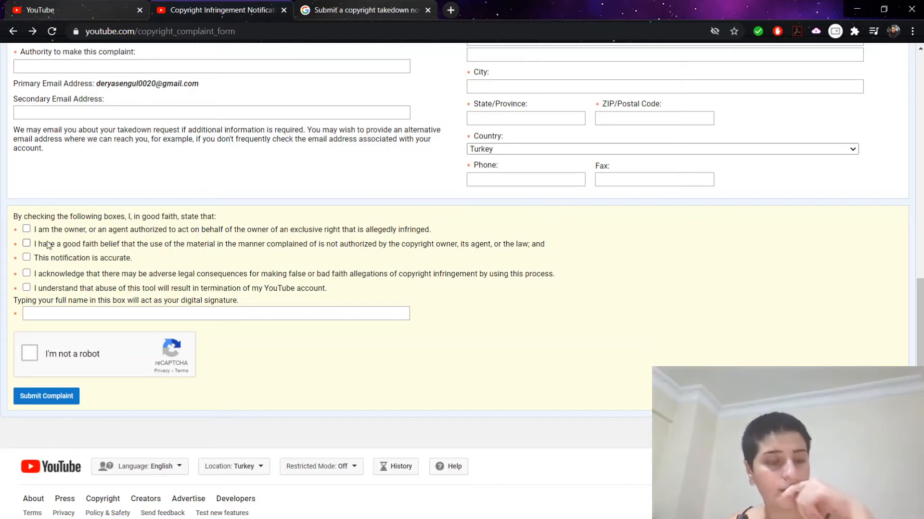
mouse_move(425, 370)
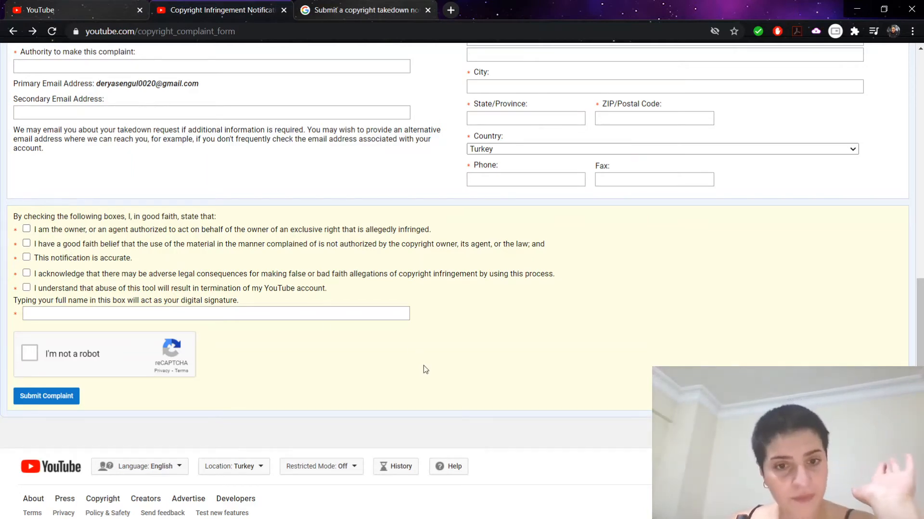
mouse_move(397, 143)
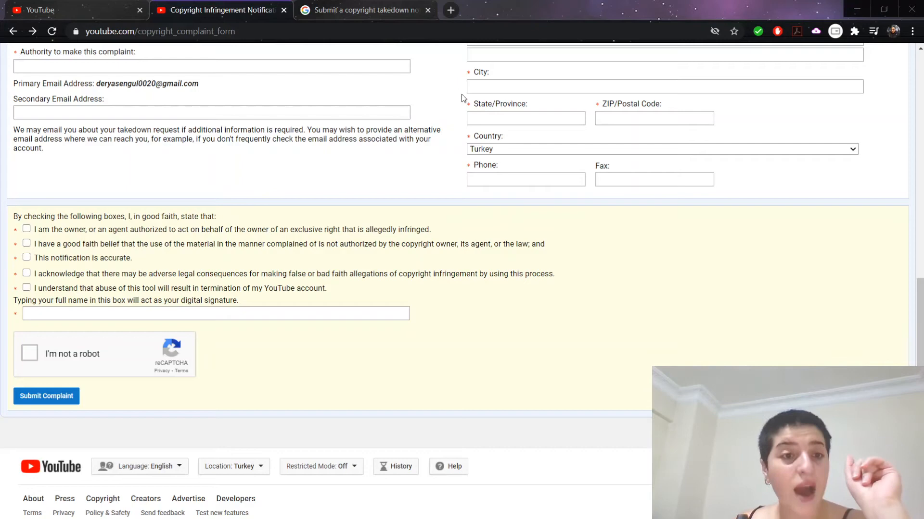
mouse_move(28, 244)
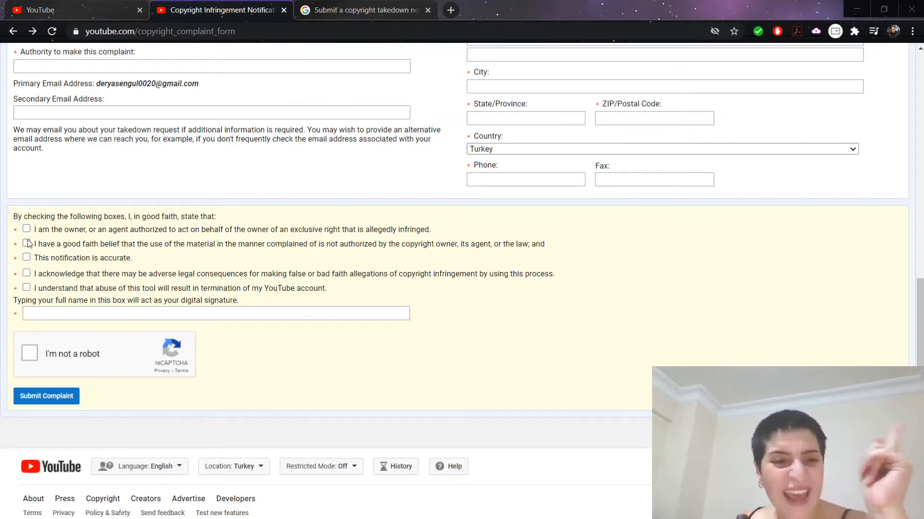
mouse_move(306, 242)
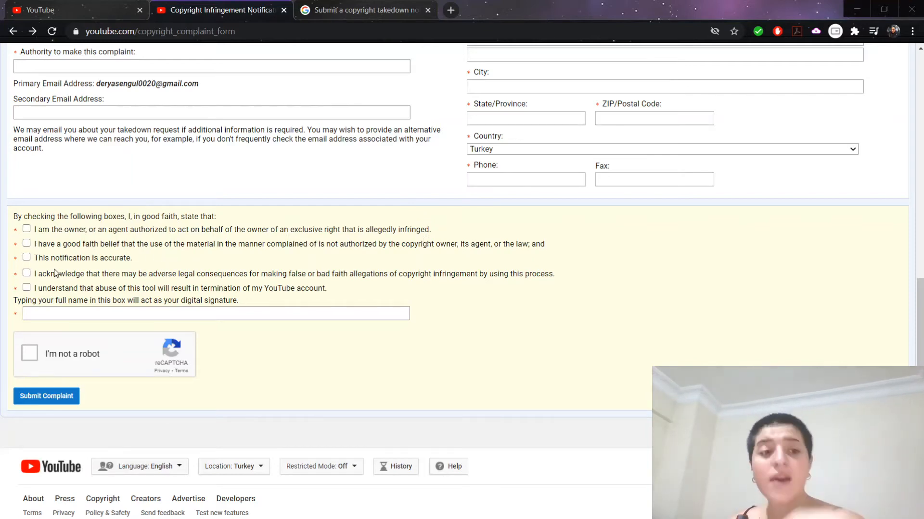
click(26, 228)
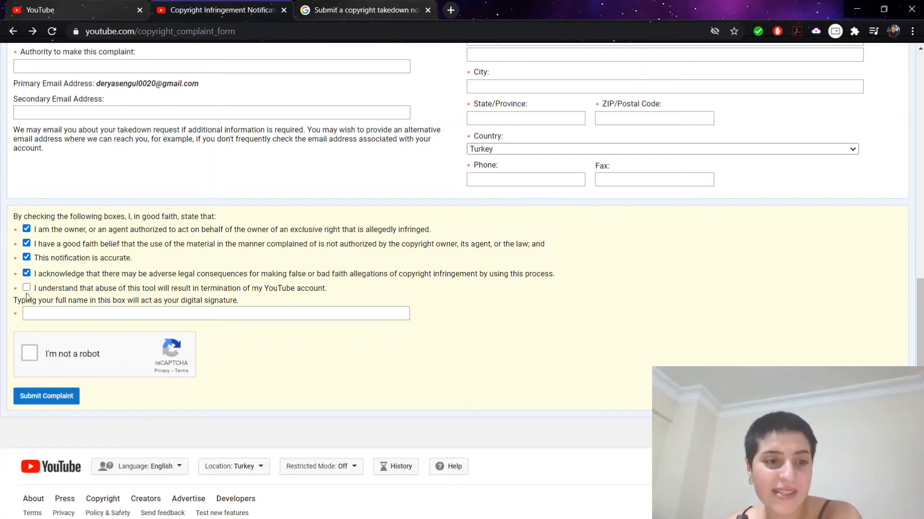
click(26, 287)
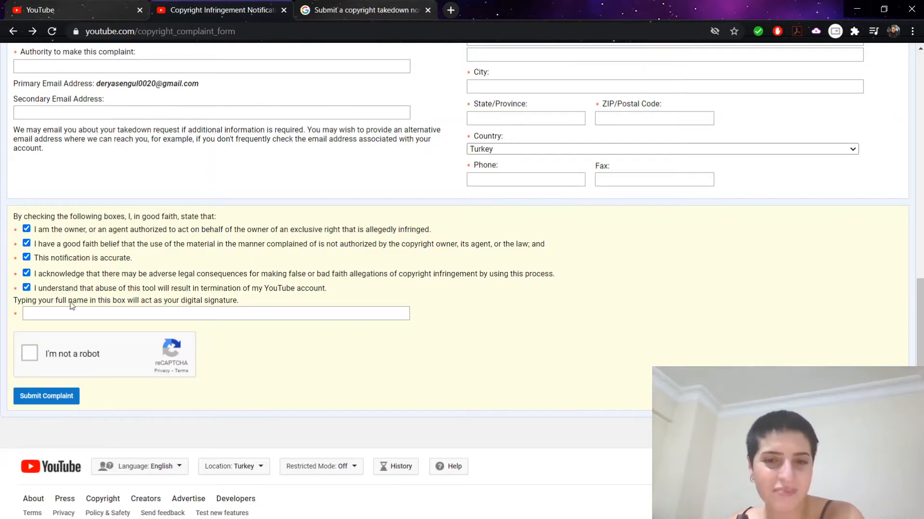
scroll(down, 3)
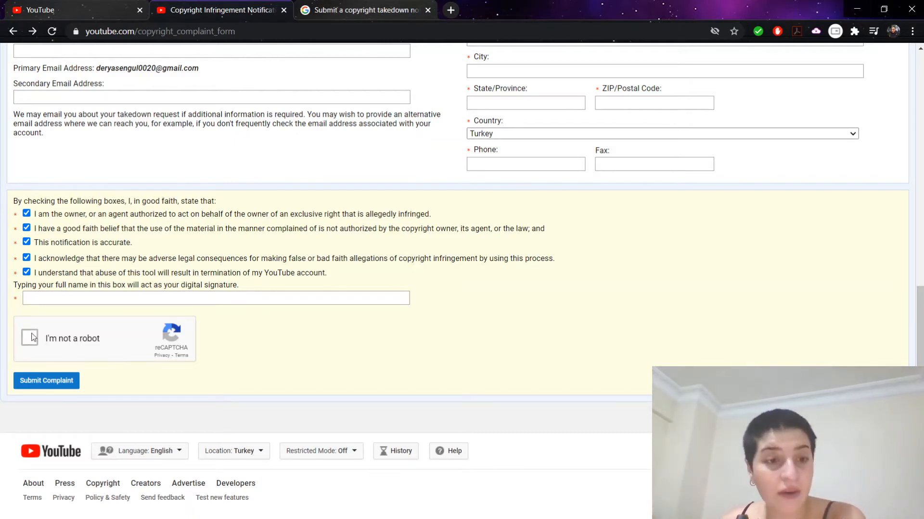
mouse_move(412, 150)
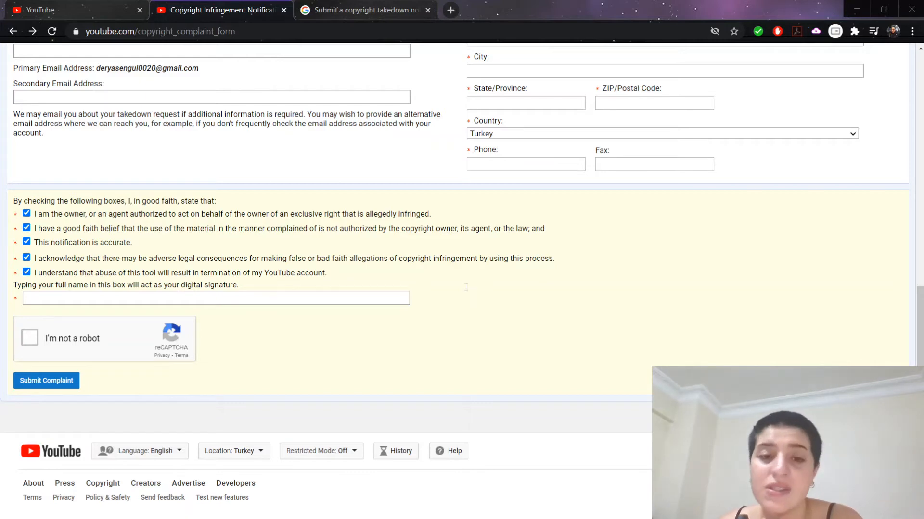
mouse_move(423, 305)
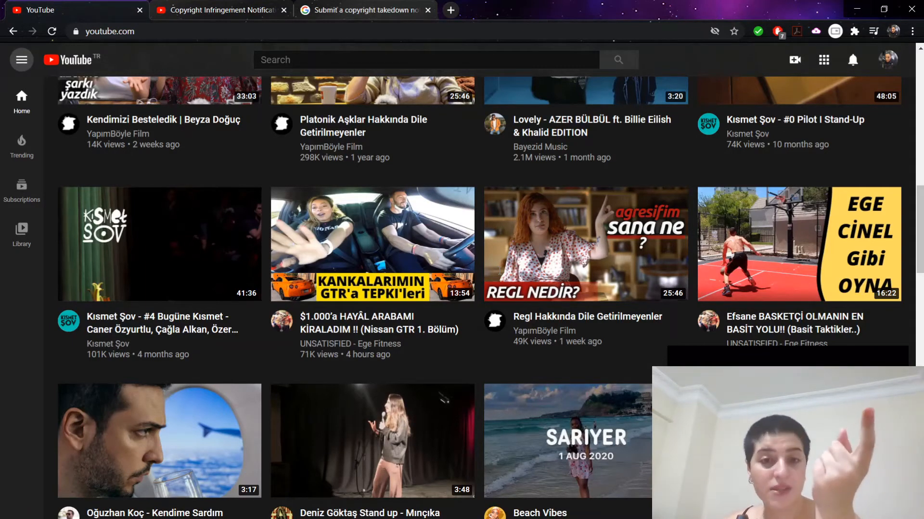
mouse_move(331, 99)
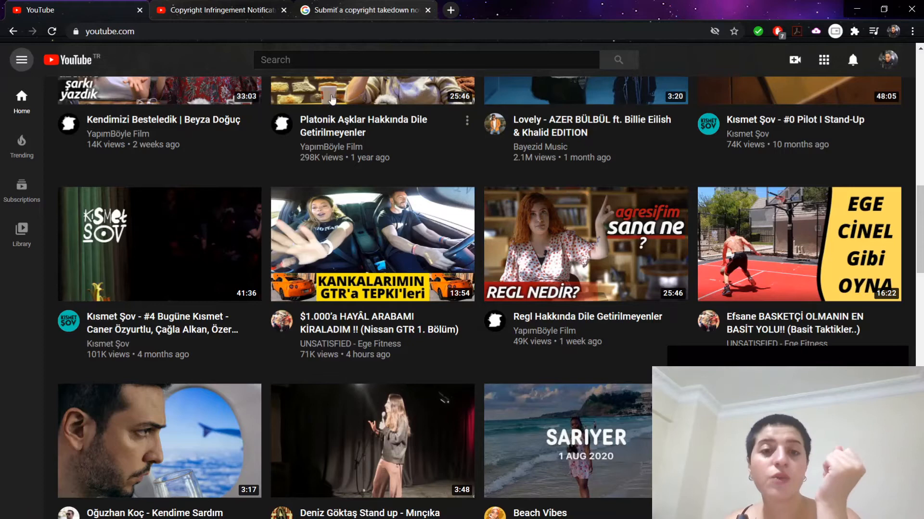
mouse_move(425, 295)
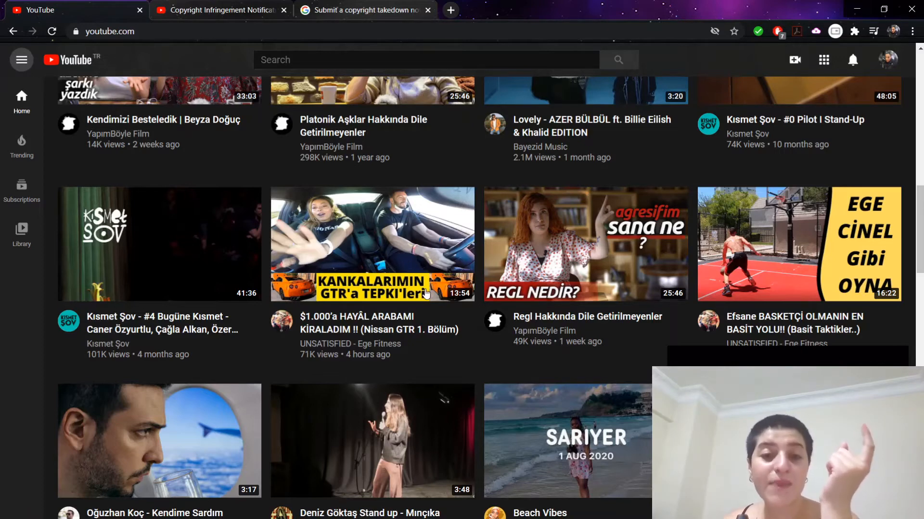
mouse_move(294, 147)
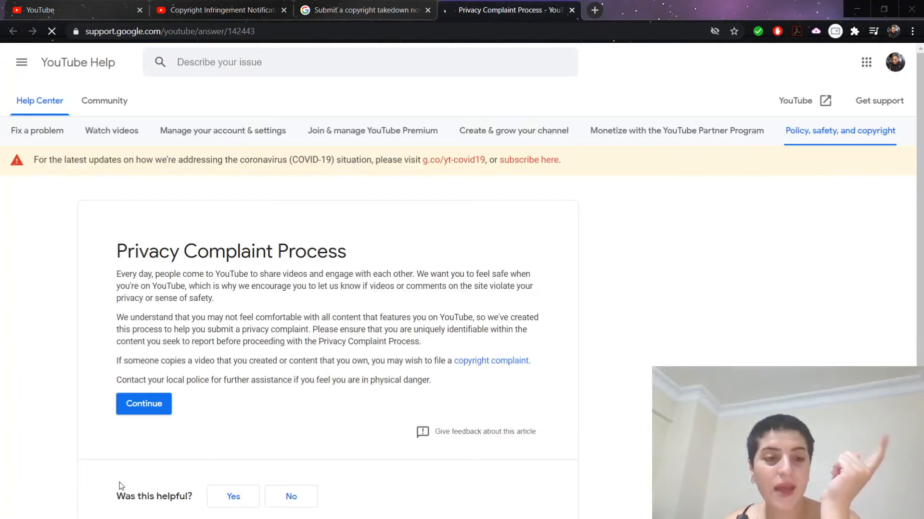
Start the Privacy Complaint Process and choose 'I still wish to submit a privacy complaint'.
scroll(down, 3)
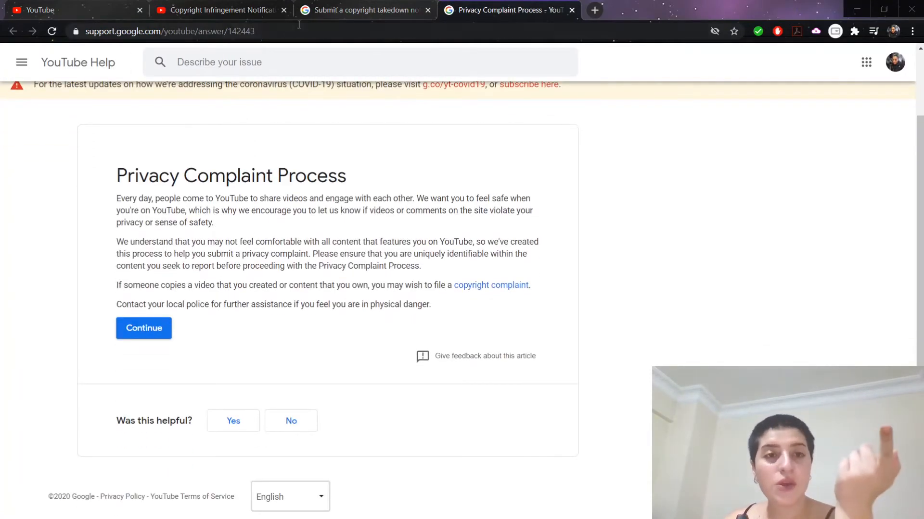
click(177, 31)
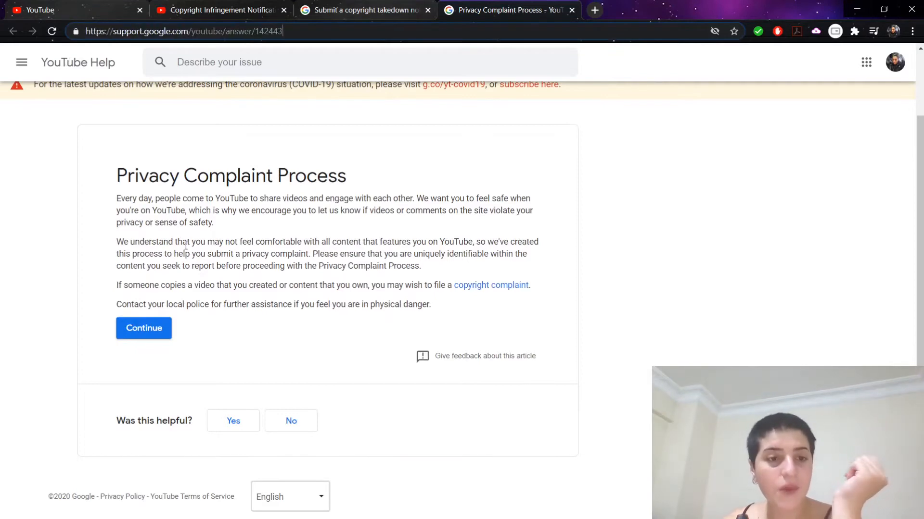
click(144, 328)
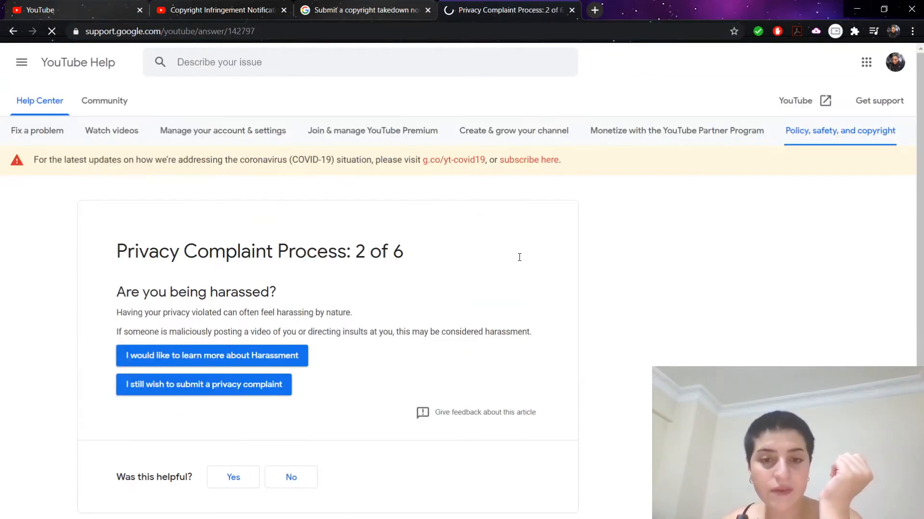
mouse_move(528, 207)
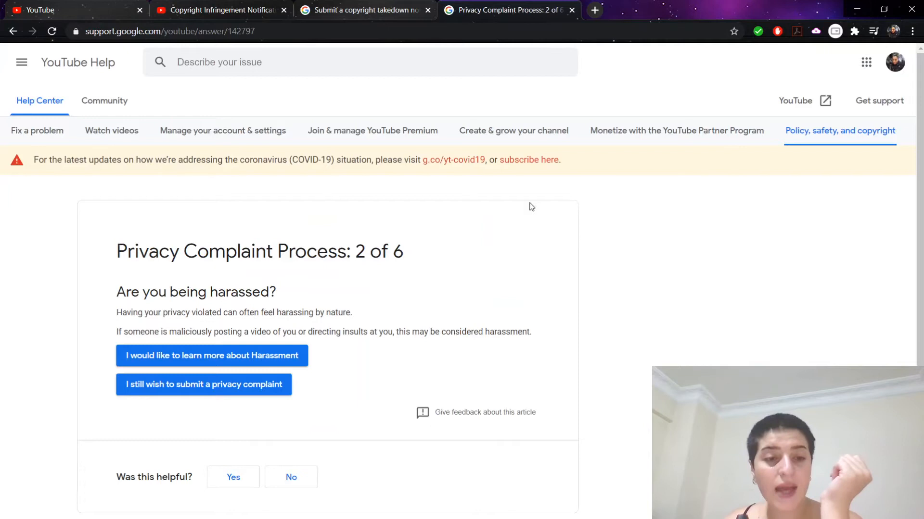
mouse_move(599, 266)
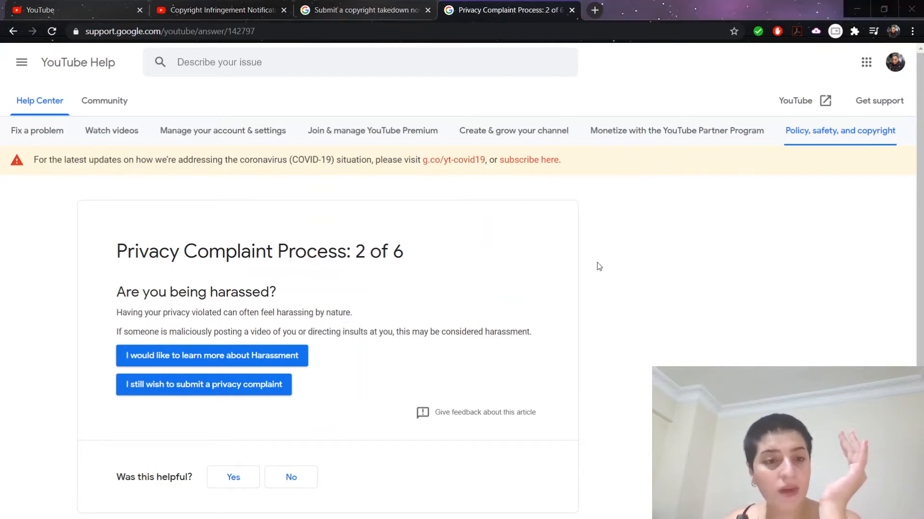
mouse_move(682, 142)
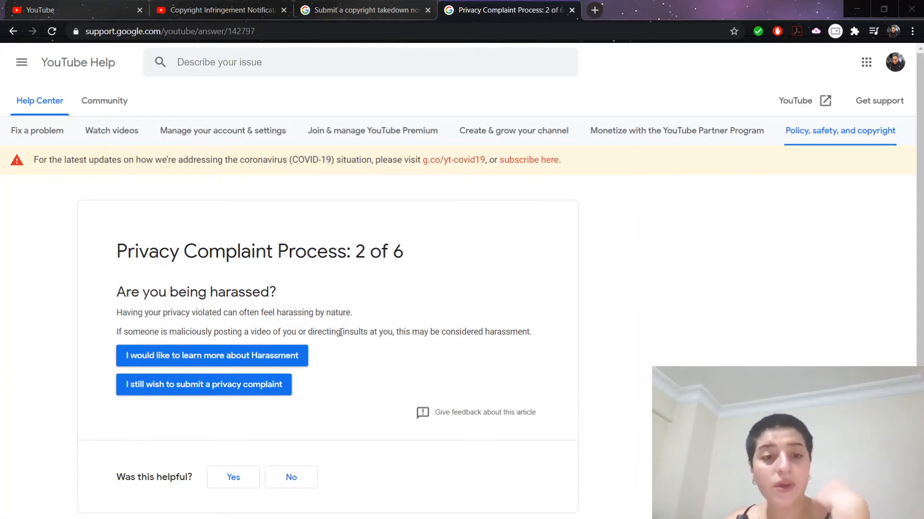
mouse_move(215, 347)
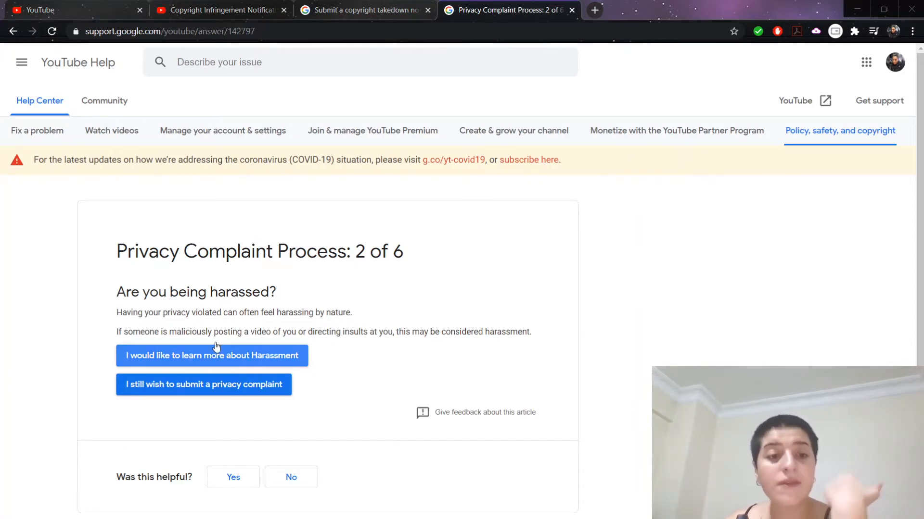
mouse_move(700, 127)
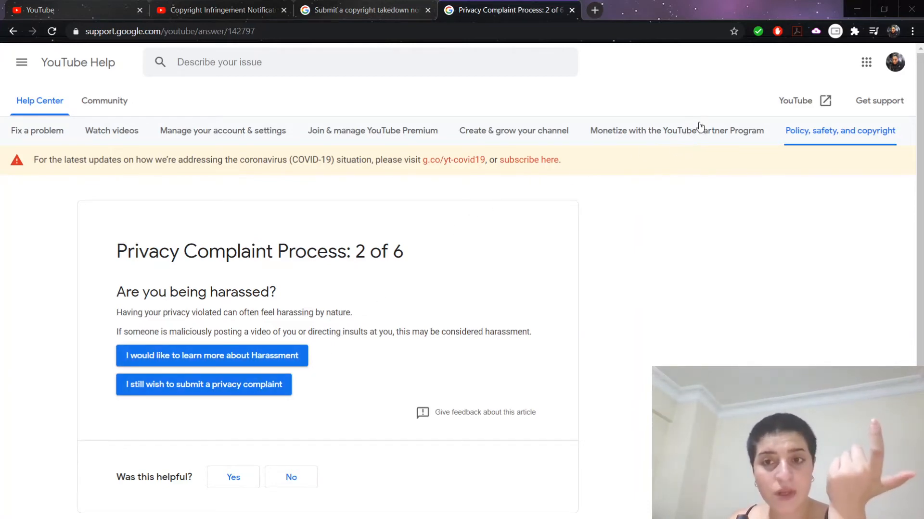
mouse_move(712, 149)
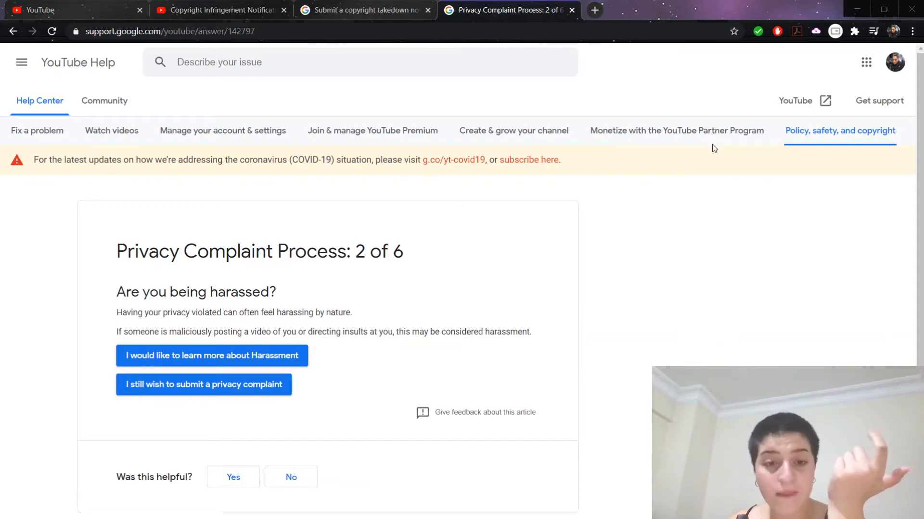
mouse_move(574, 415)
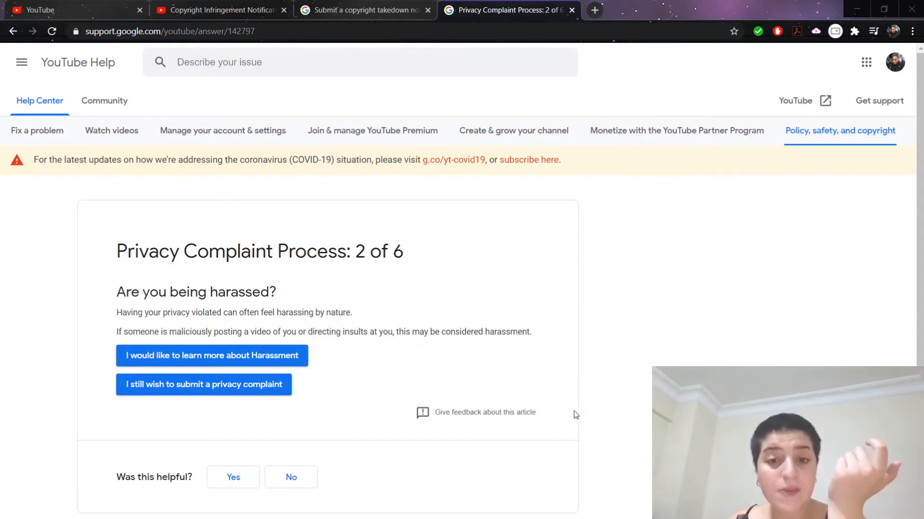
mouse_move(487, 240)
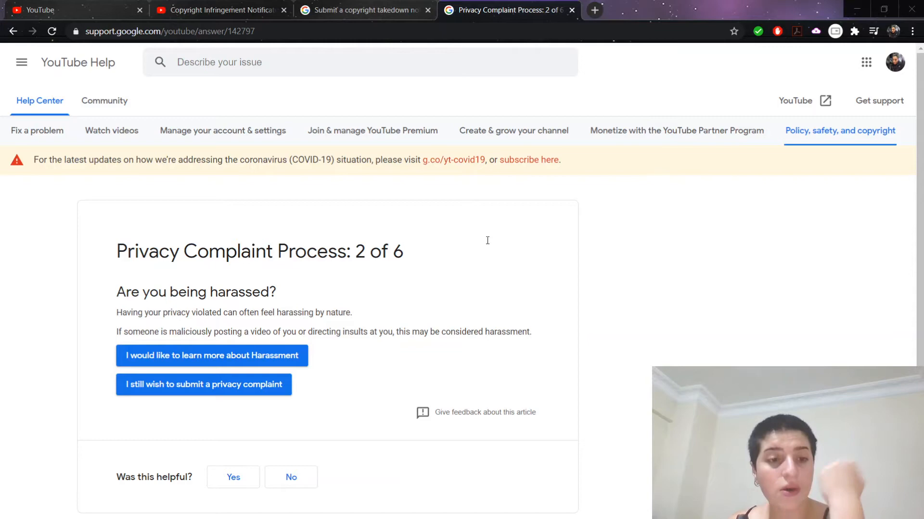
mouse_move(177, 356)
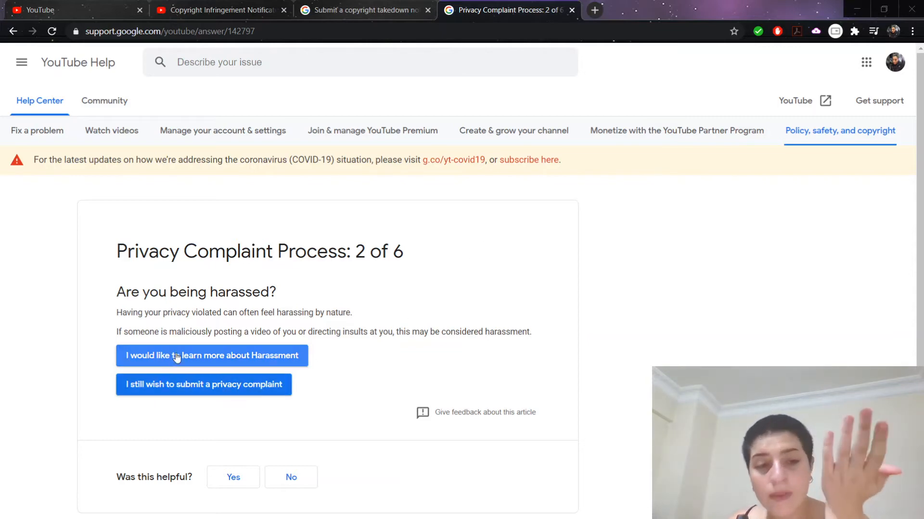
mouse_move(252, 355)
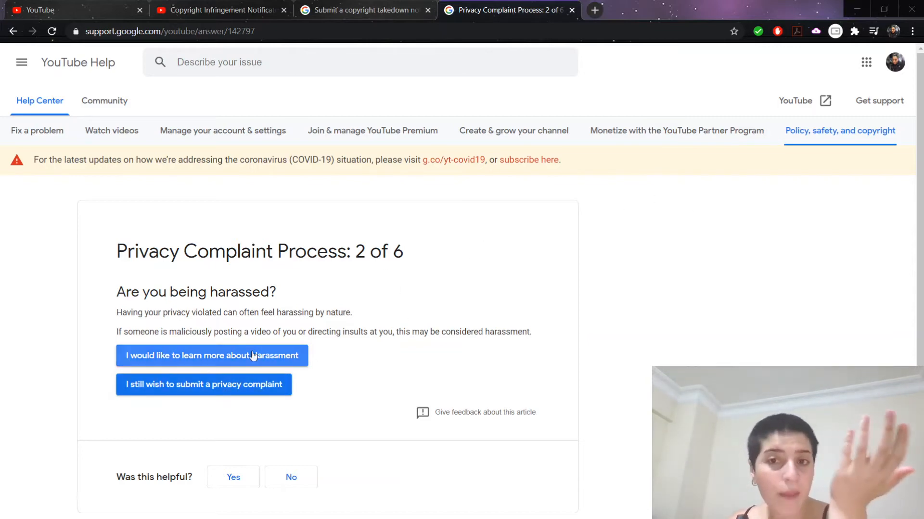
mouse_move(205, 390)
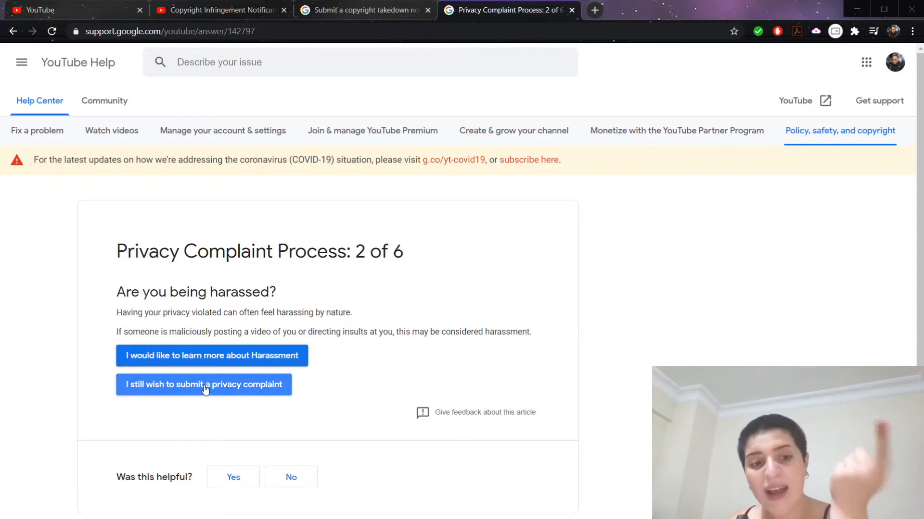
click(203, 385)
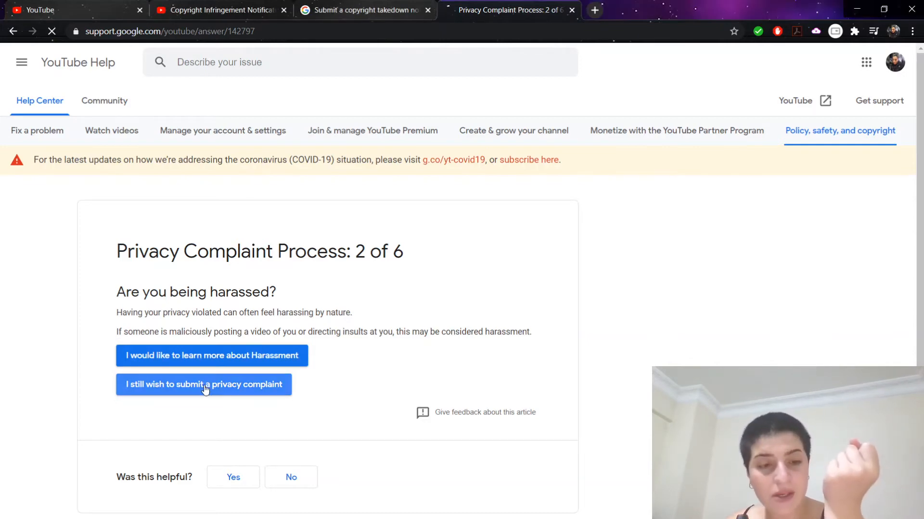
Continue through steps 3–5, accepting the account suspension warning.
click(203, 384)
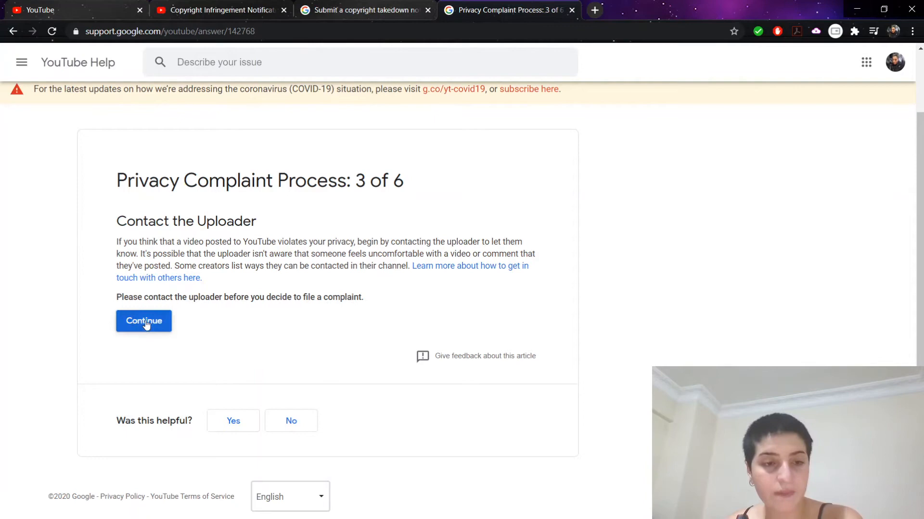
click(144, 321)
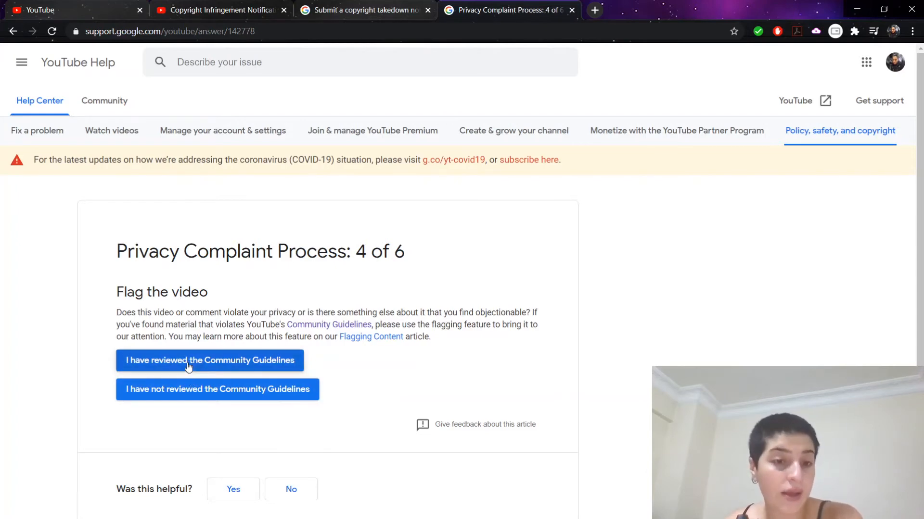
click(209, 360)
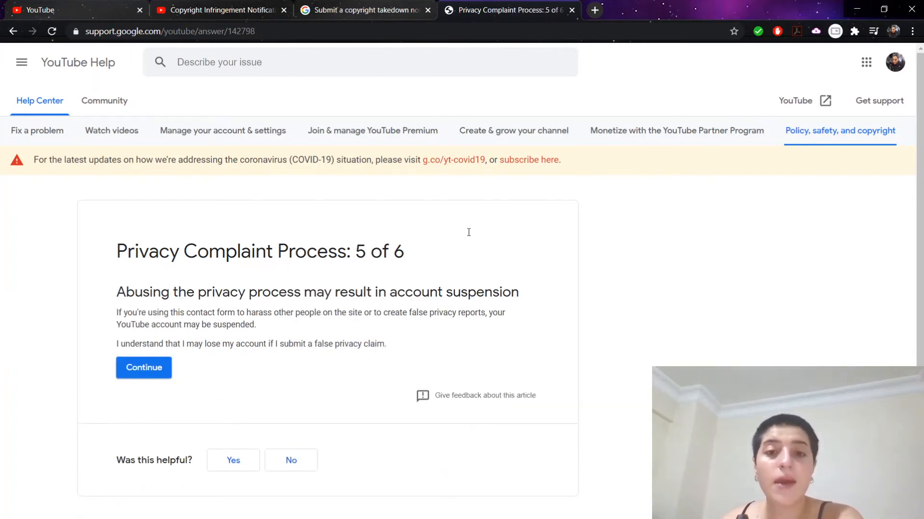
mouse_move(143, 377)
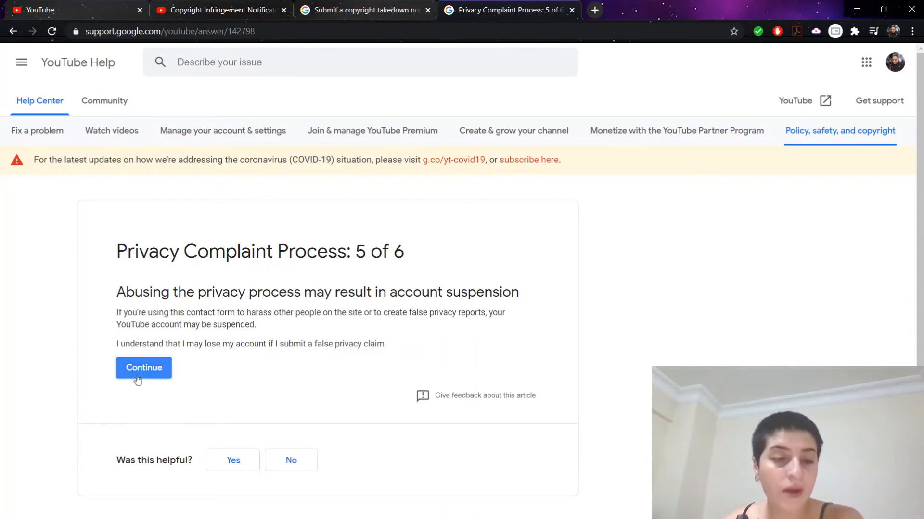
click(143, 368)
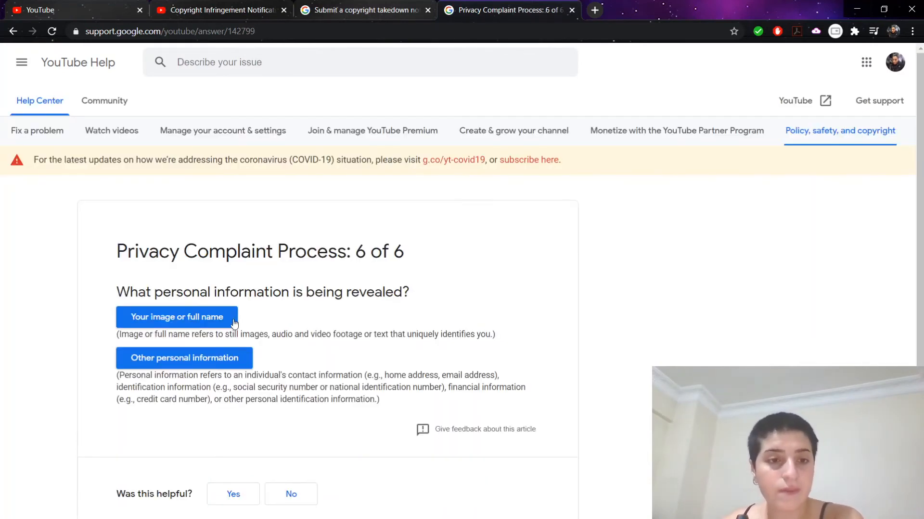
mouse_move(539, 187)
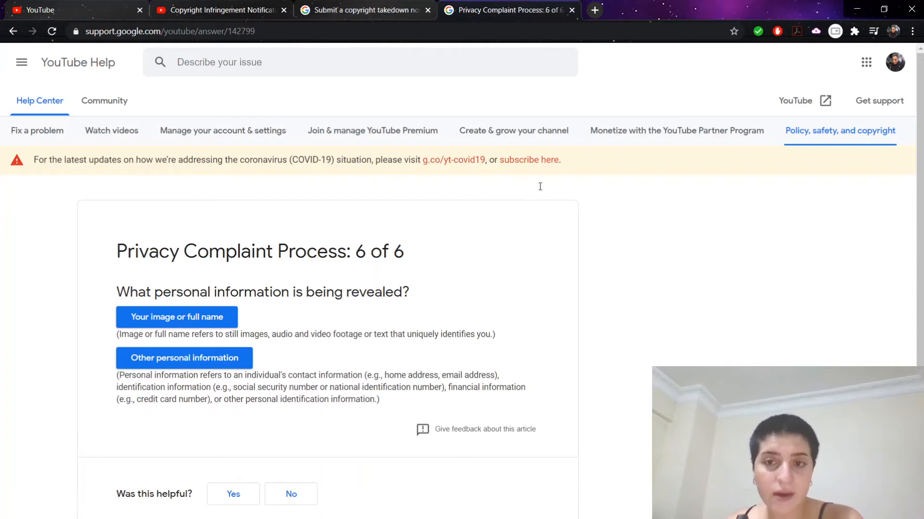
mouse_move(214, 325)
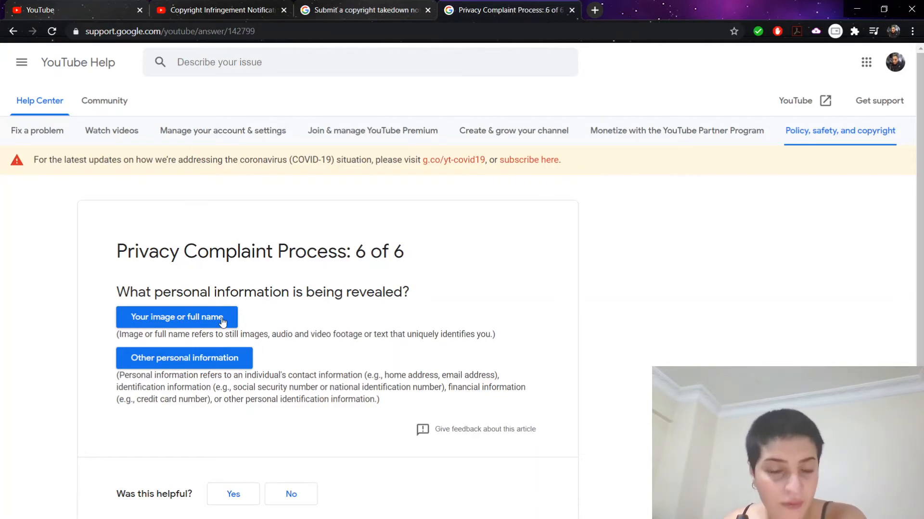
Choose 'Your image or full name' and scroll the privacy webform down to Submit.
click(176, 317)
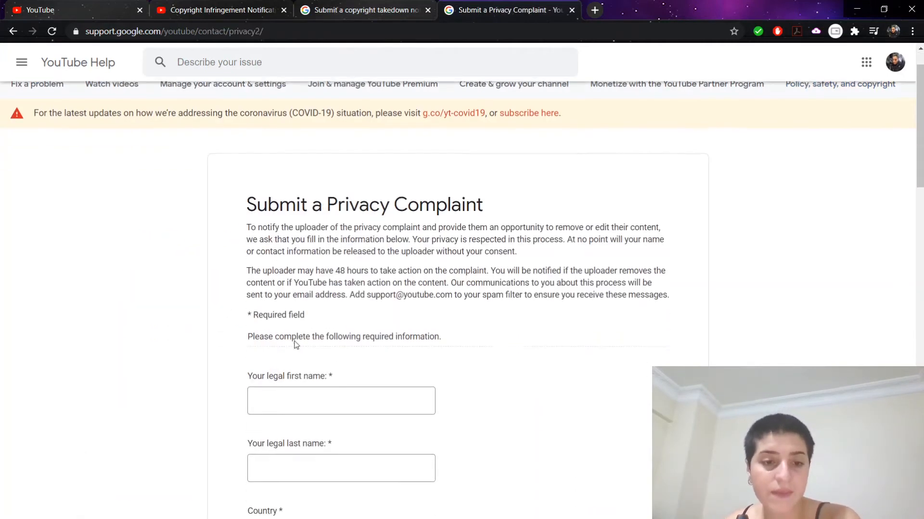
scroll(down, 3)
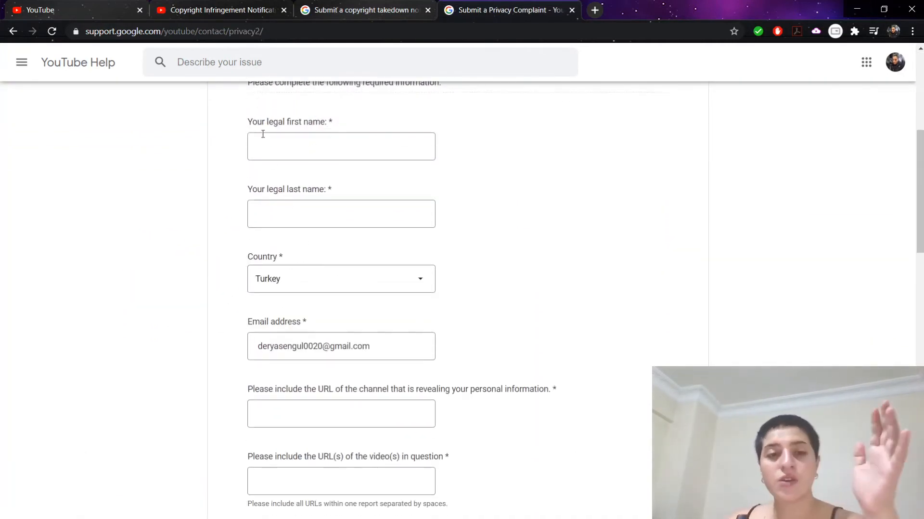
scroll(down, 3)
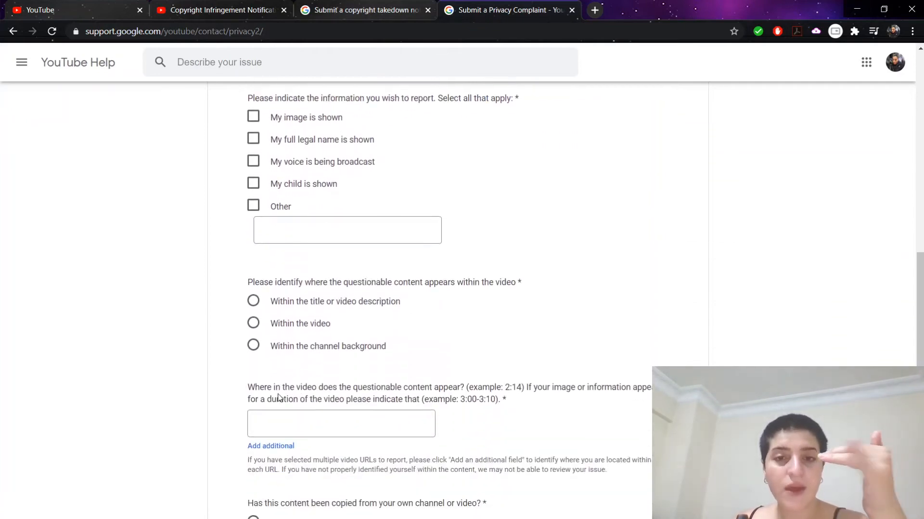
scroll(down, 3)
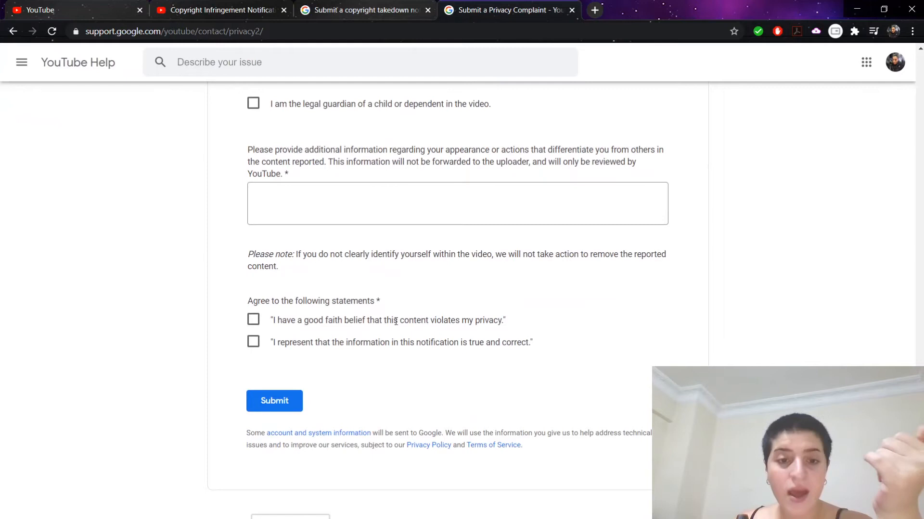
scroll(up, 3)
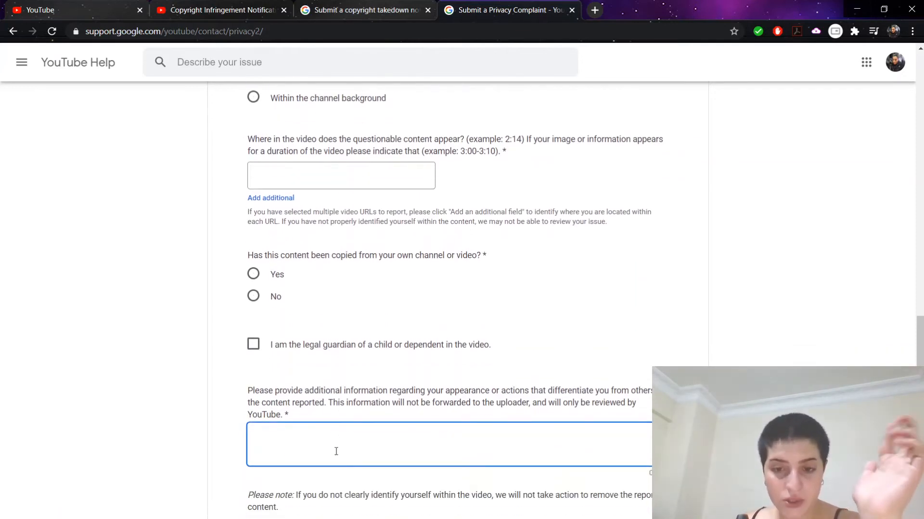
scroll(down, 3)
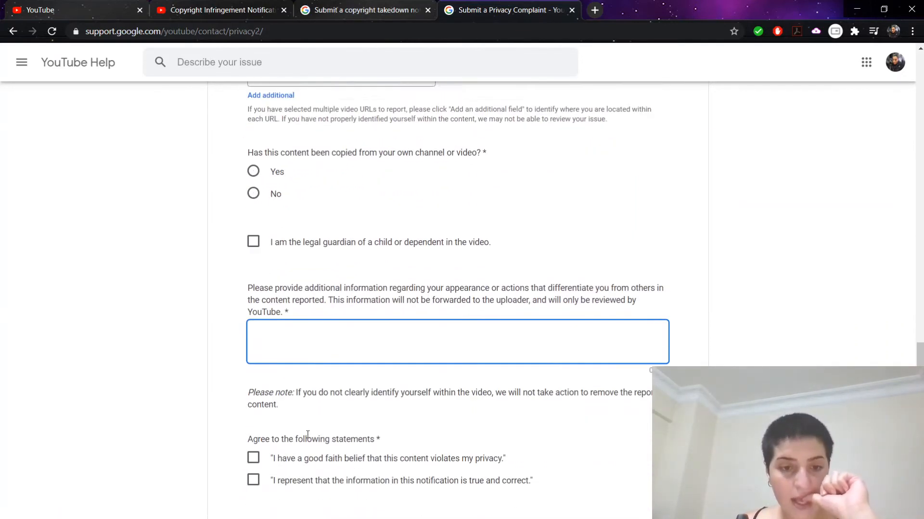
scroll(up, 3)
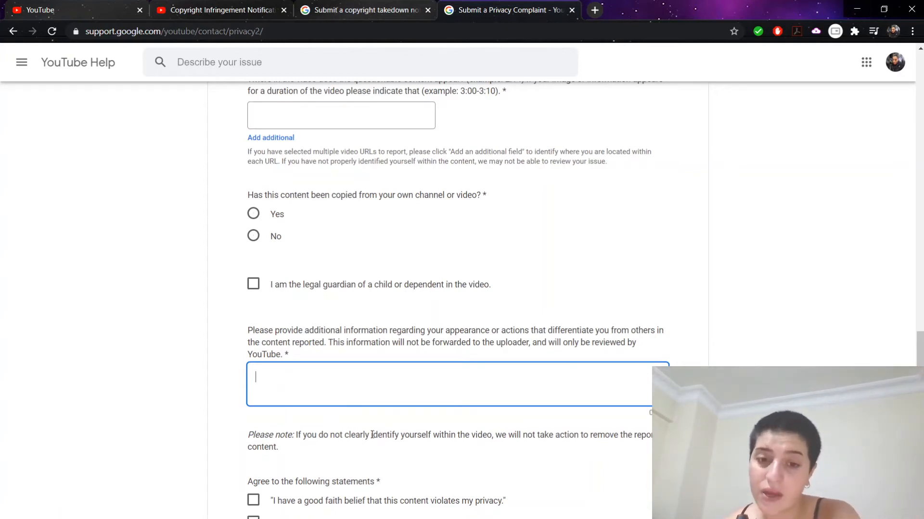
mouse_move(344, 457)
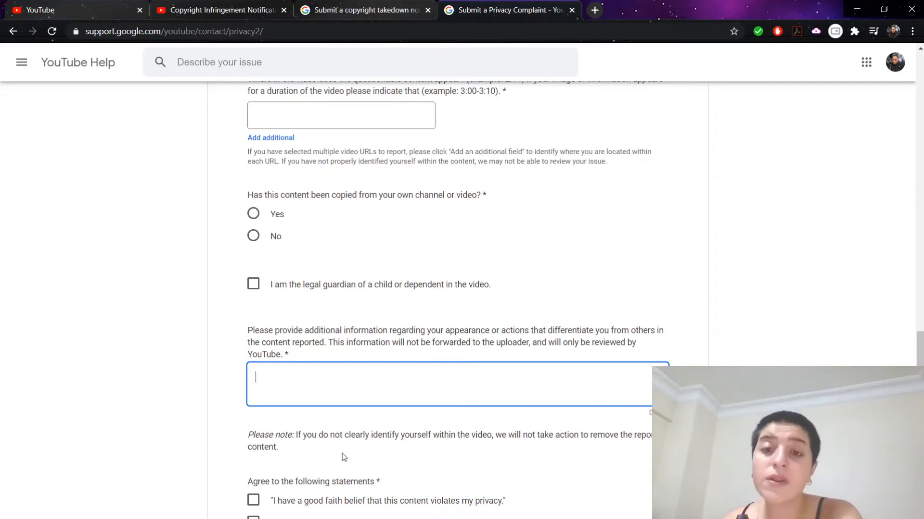
mouse_move(300, 455)
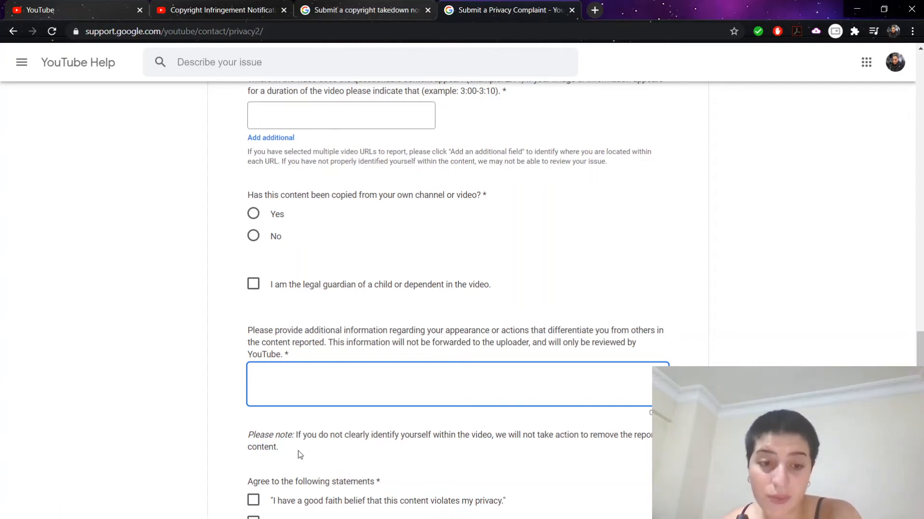
scroll(down, 3)
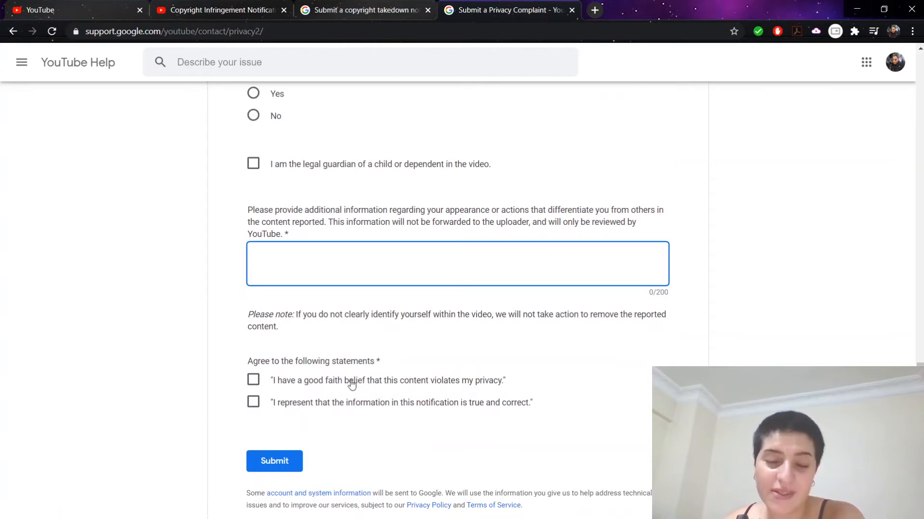
mouse_move(306, 411)
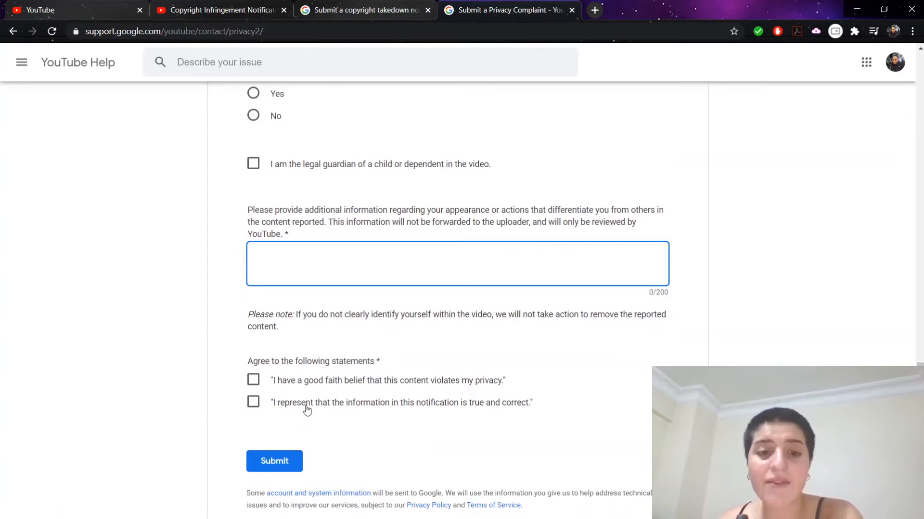
mouse_move(453, 391)
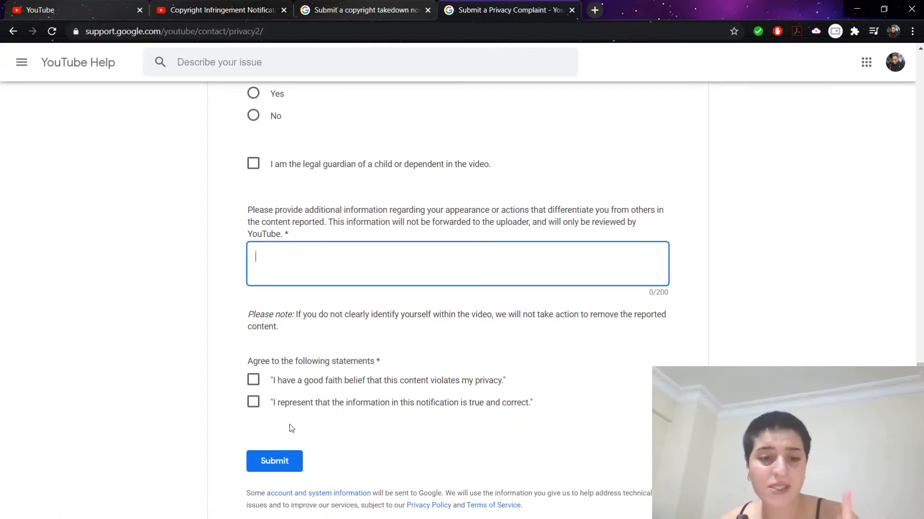
mouse_move(354, 408)
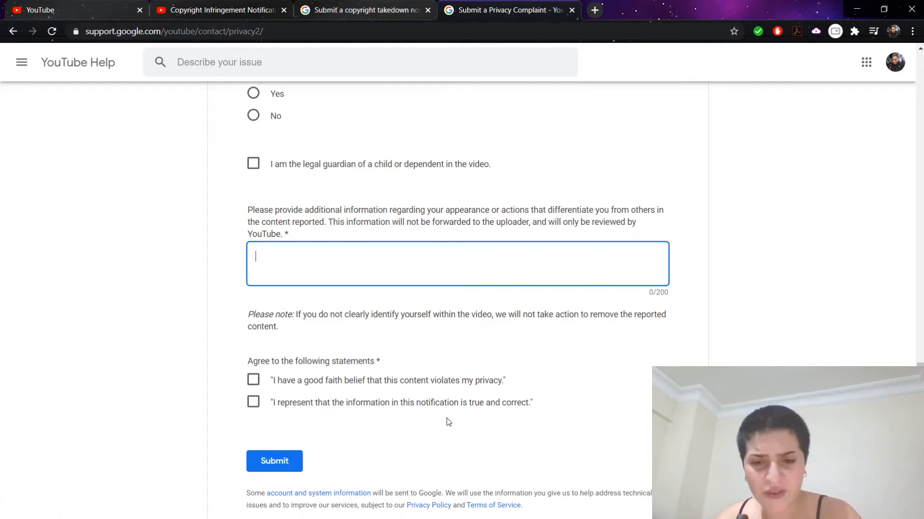
mouse_move(320, 475)
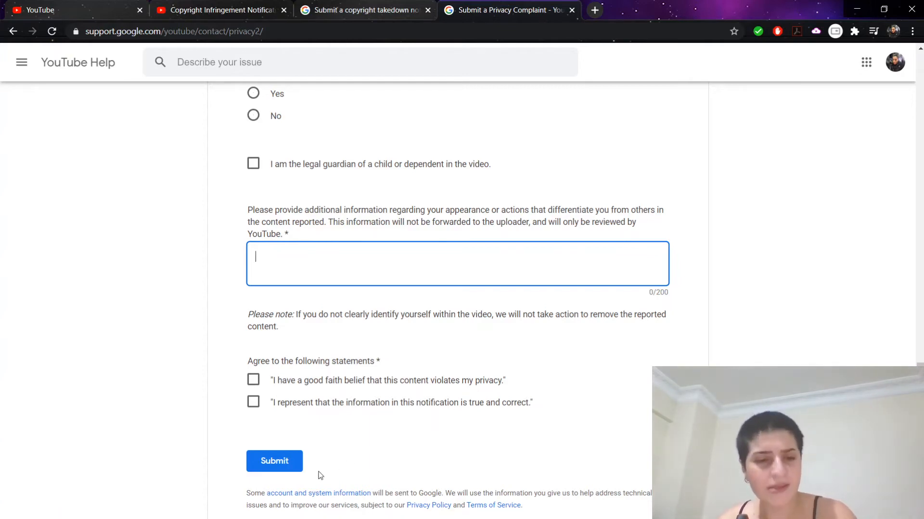
mouse_move(591, 236)
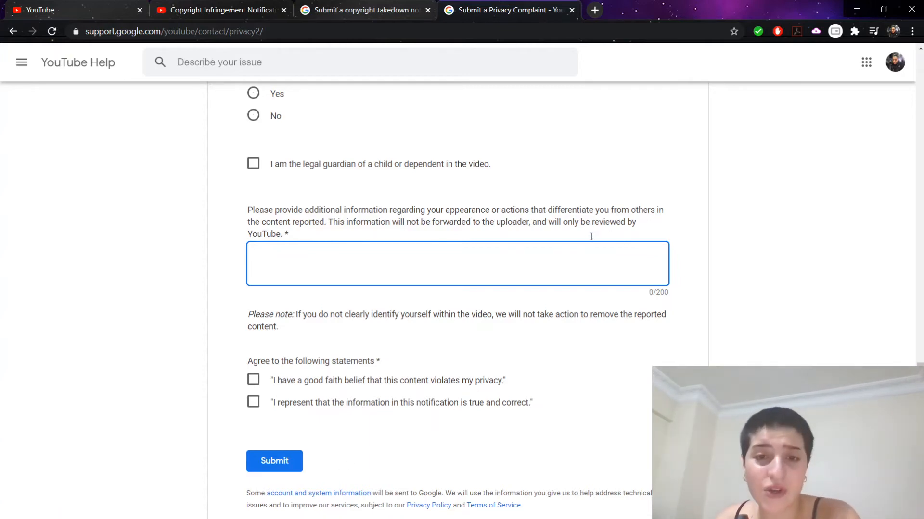
mouse_move(274, 465)
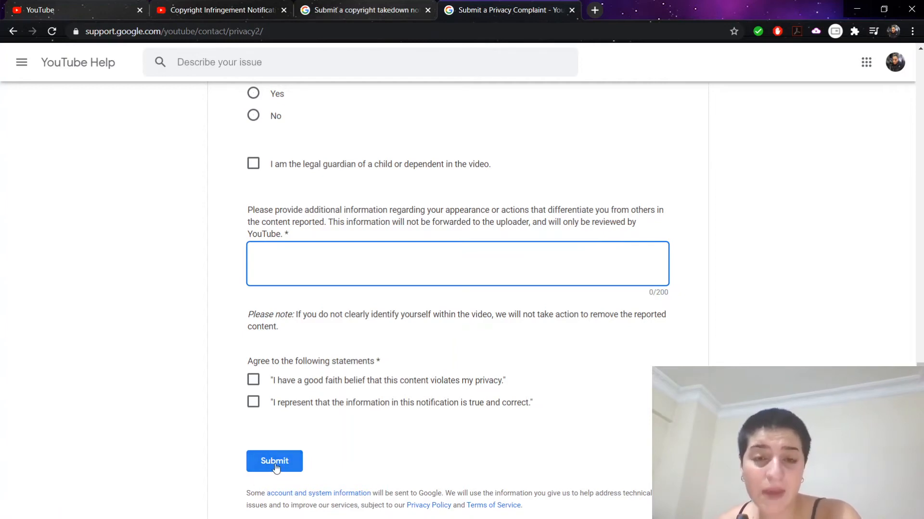
mouse_move(553, 175)
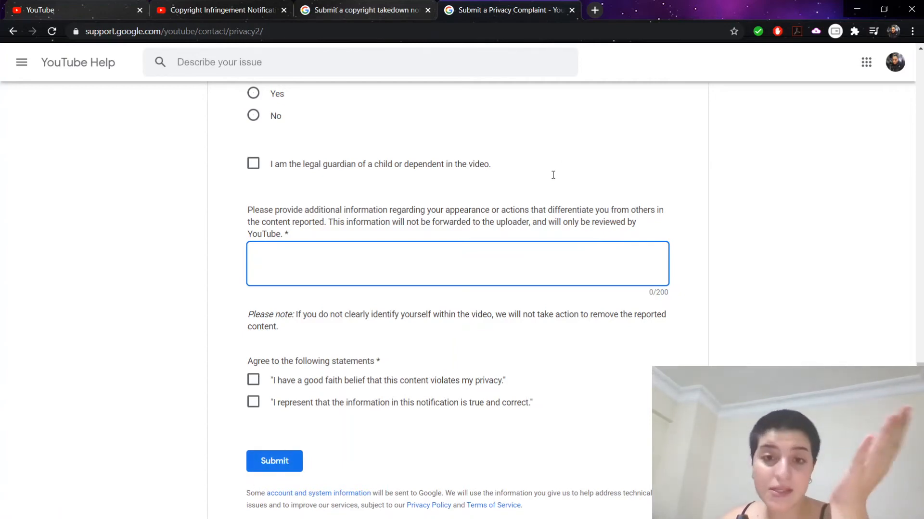
mouse_move(600, 228)
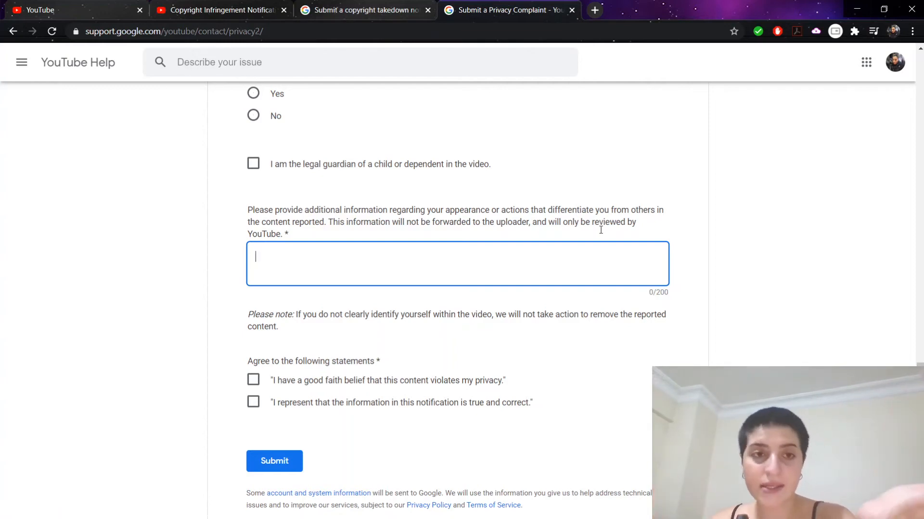
mouse_move(595, 230)
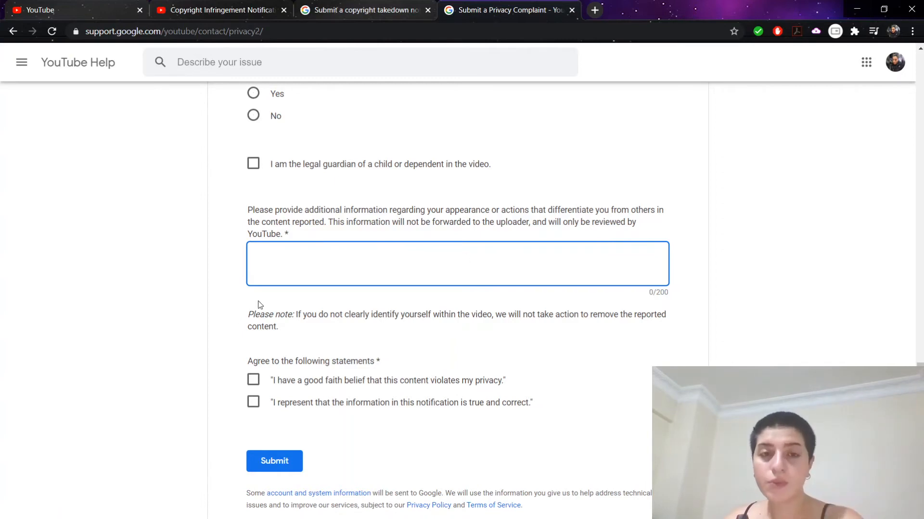
mouse_move(548, 253)
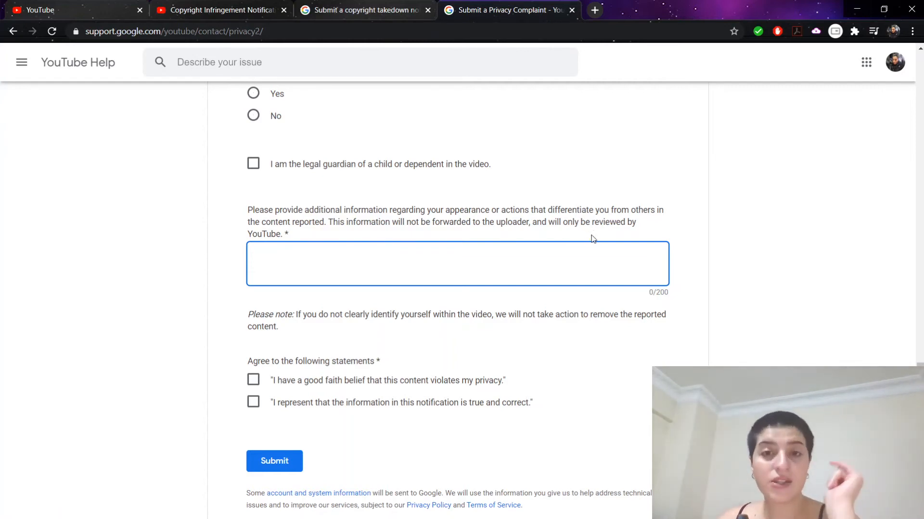
mouse_move(380, 328)
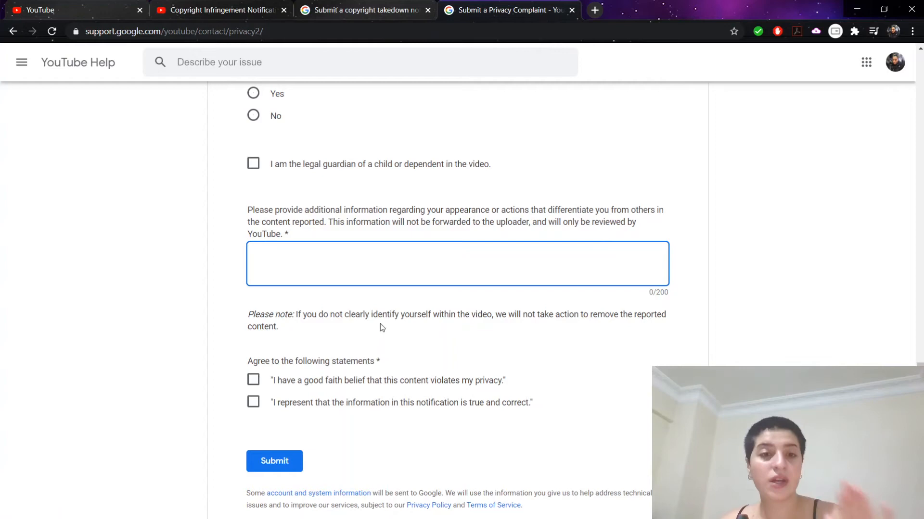
Focus the video timestamp field and scroll the form again to the agreement statements.
scroll(up, 3)
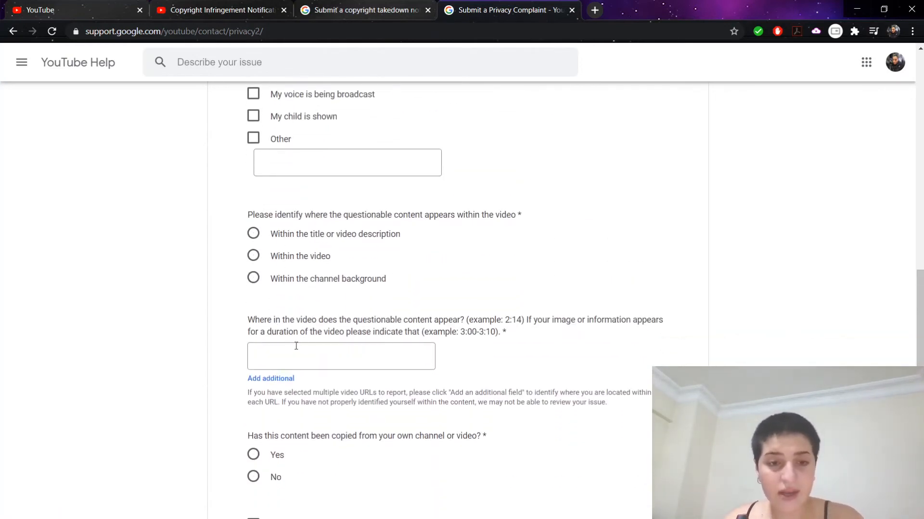
click(340, 356)
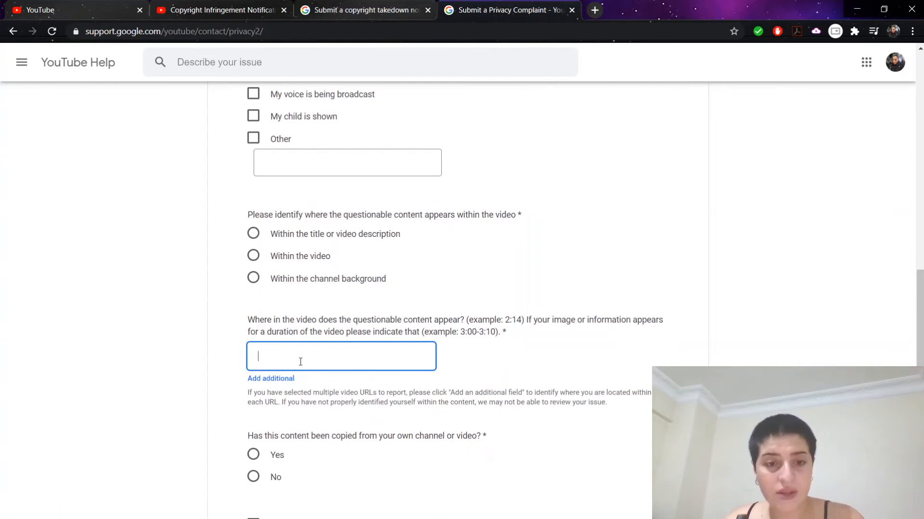
scroll(up, 3)
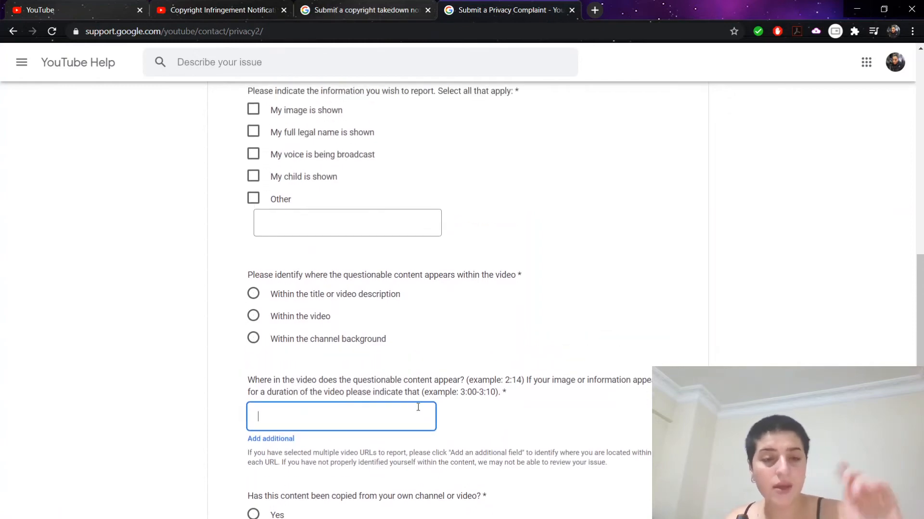
scroll(down, 3)
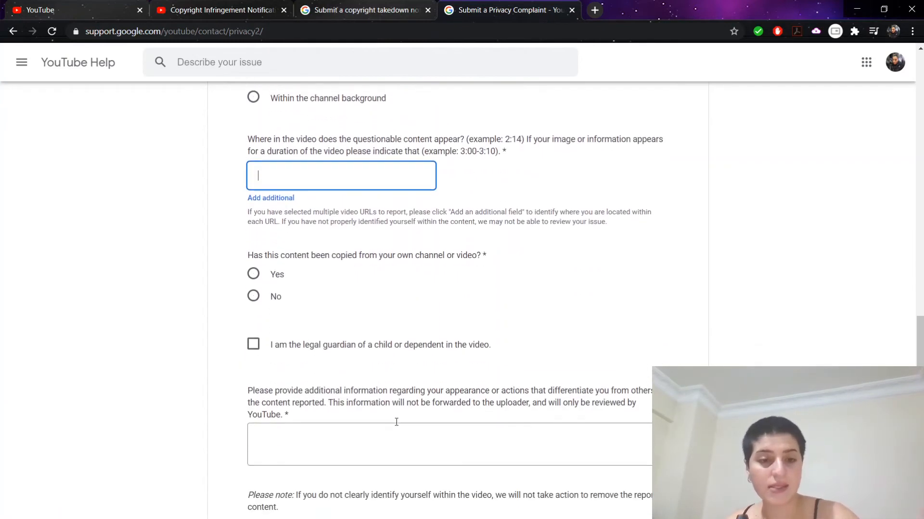
scroll(down, 3)
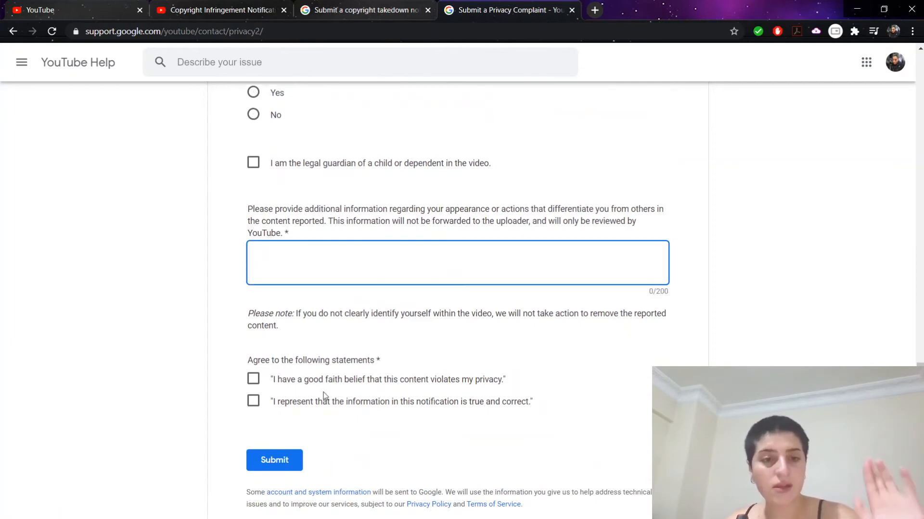
scroll(up, 3)
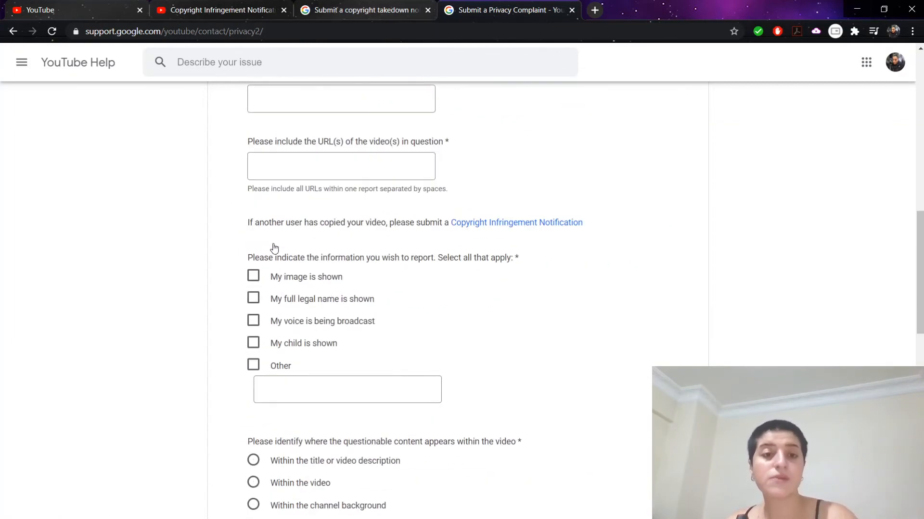
scroll(down, 3)
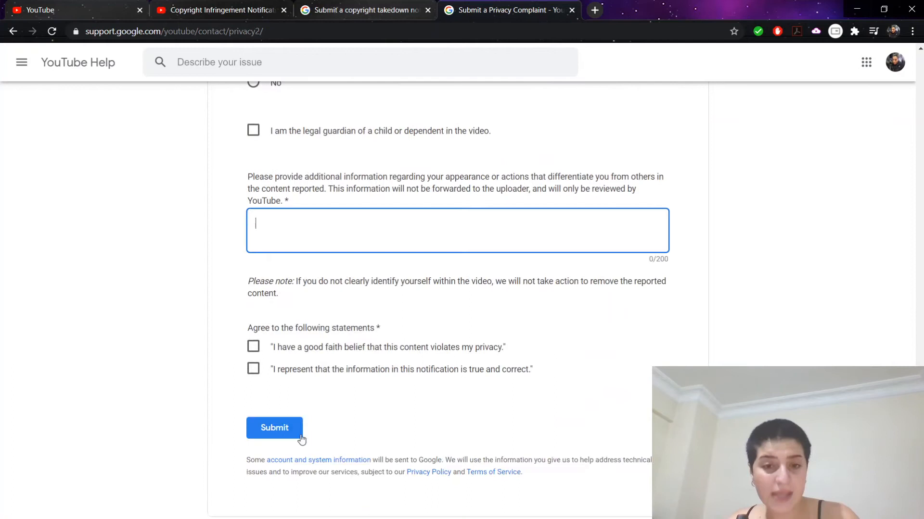
mouse_move(512, 233)
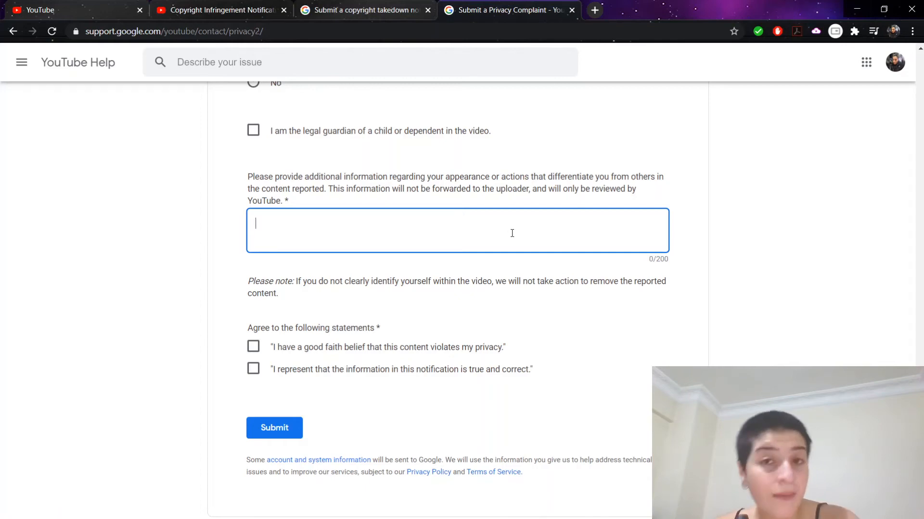
mouse_move(536, 218)
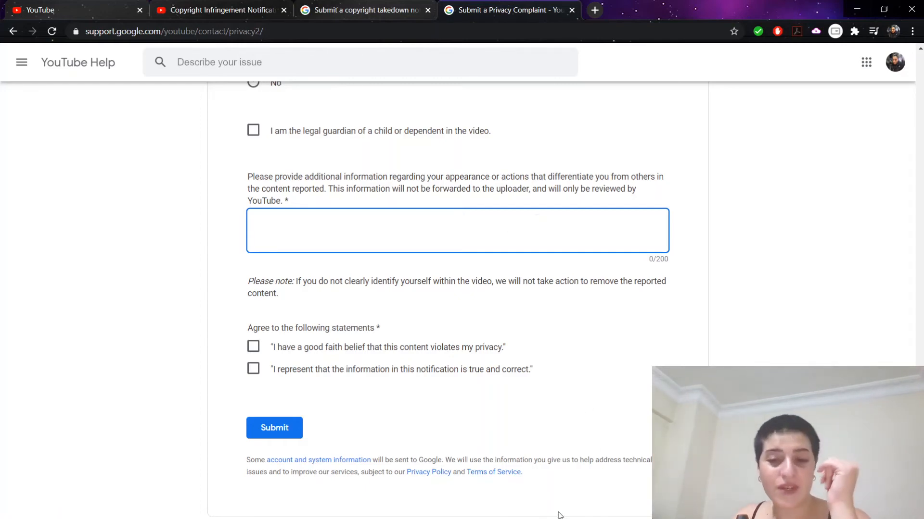
click(587, 512)
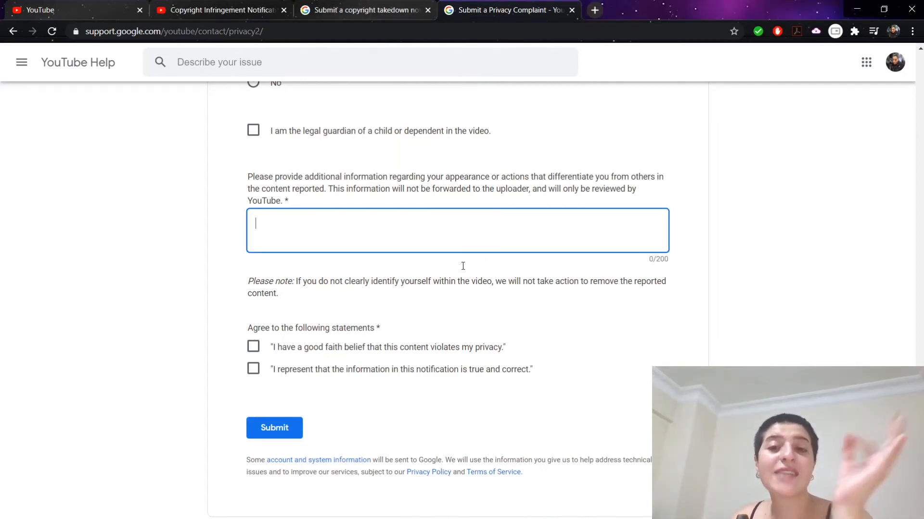
mouse_move(446, 95)
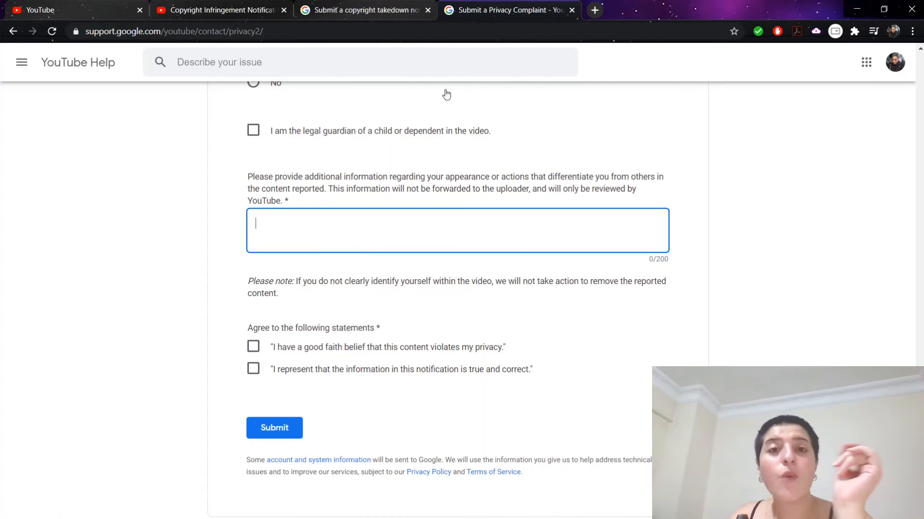
Close the copyright takedown and privacy complaint tabs, then scroll Contact Us to Our Address.
click(429, 10)
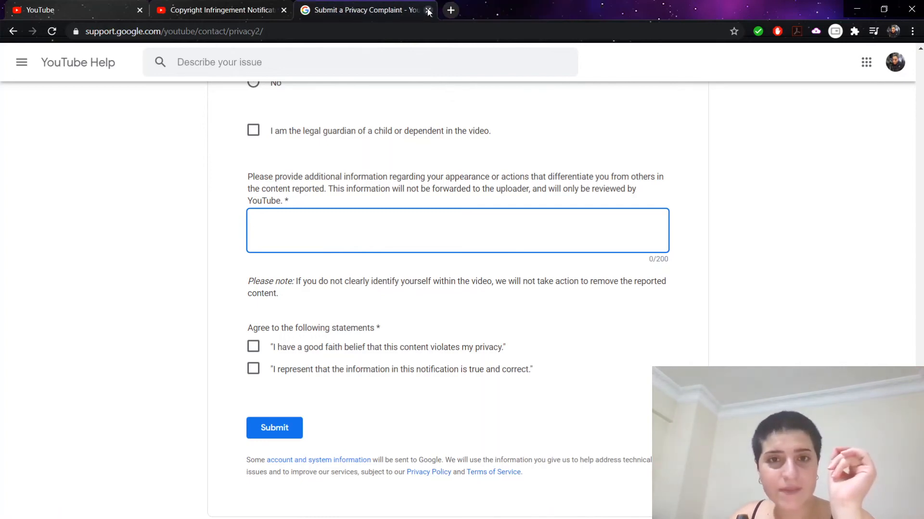
click(429, 10)
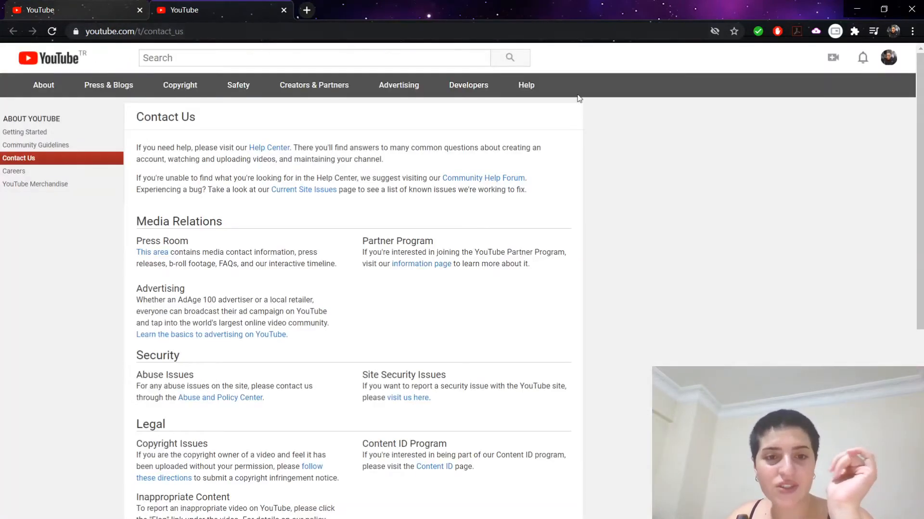
mouse_move(688, 102)
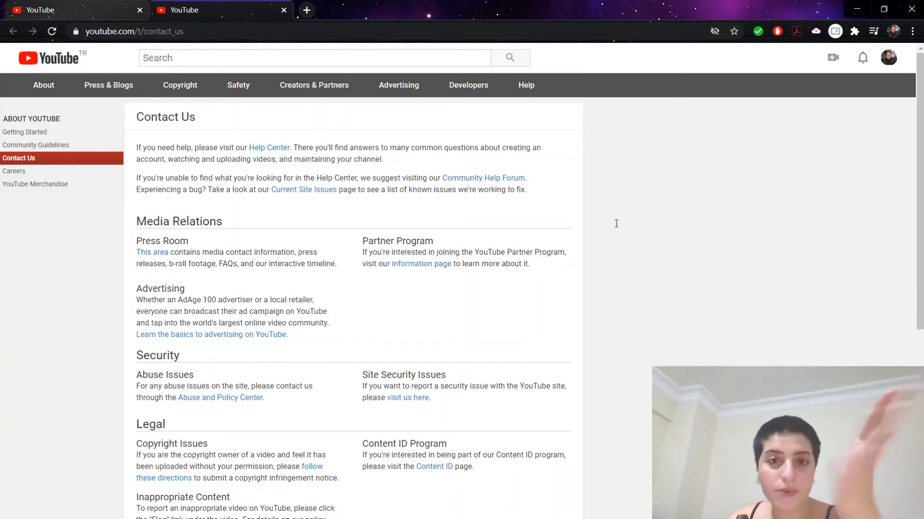
mouse_move(162, 243)
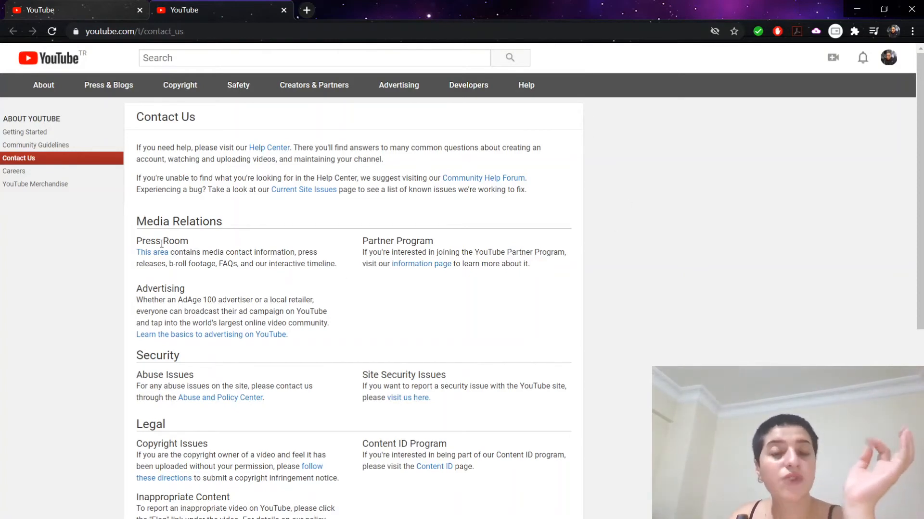
scroll(down, 3)
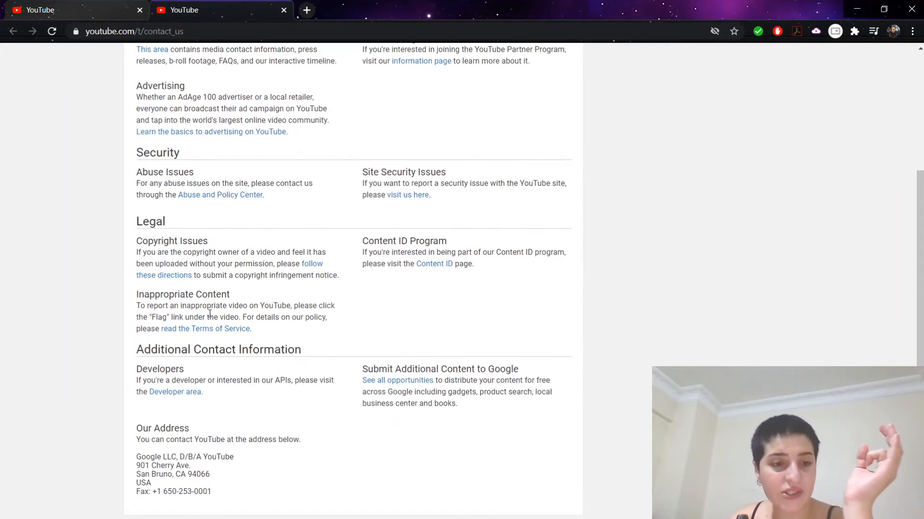
scroll(down, 3)
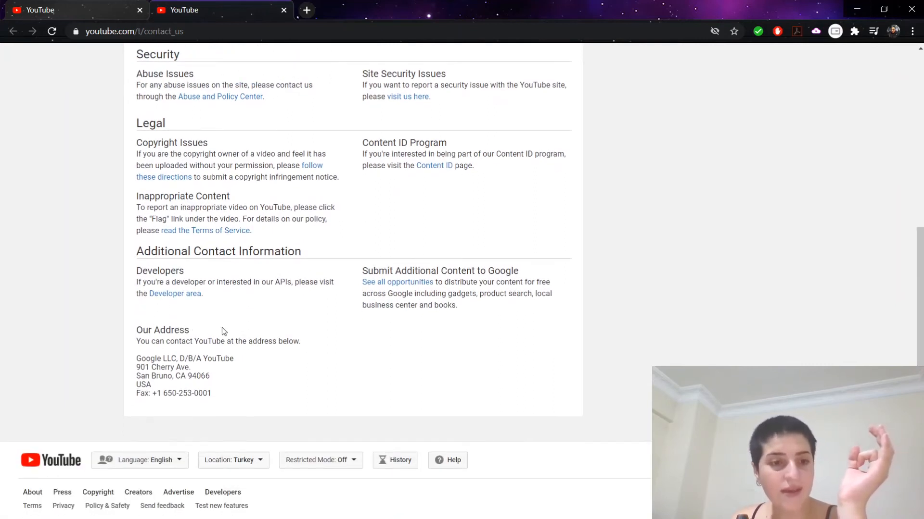
mouse_move(424, 236)
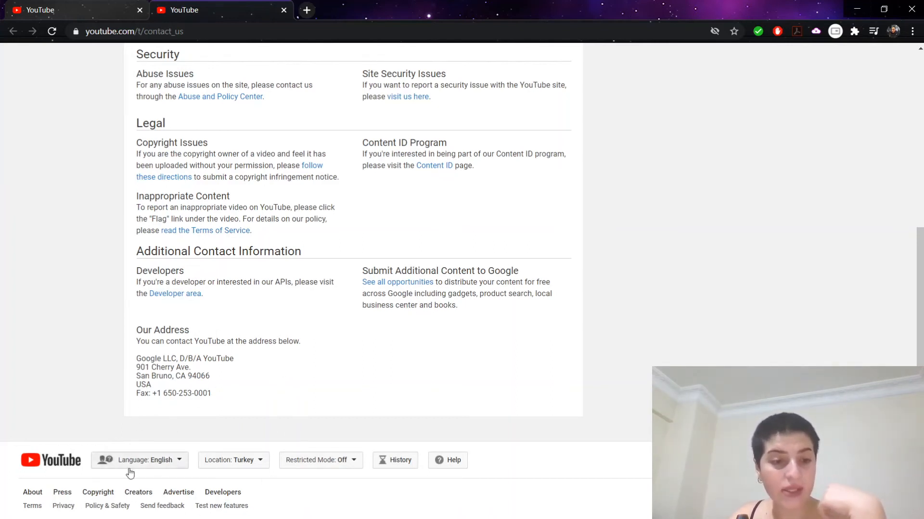
double_click(142, 341)
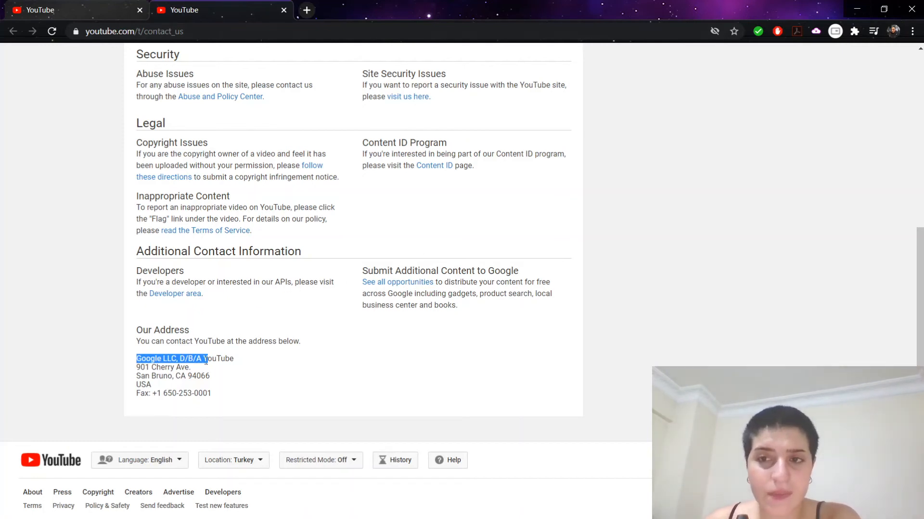
scroll(up, 3)
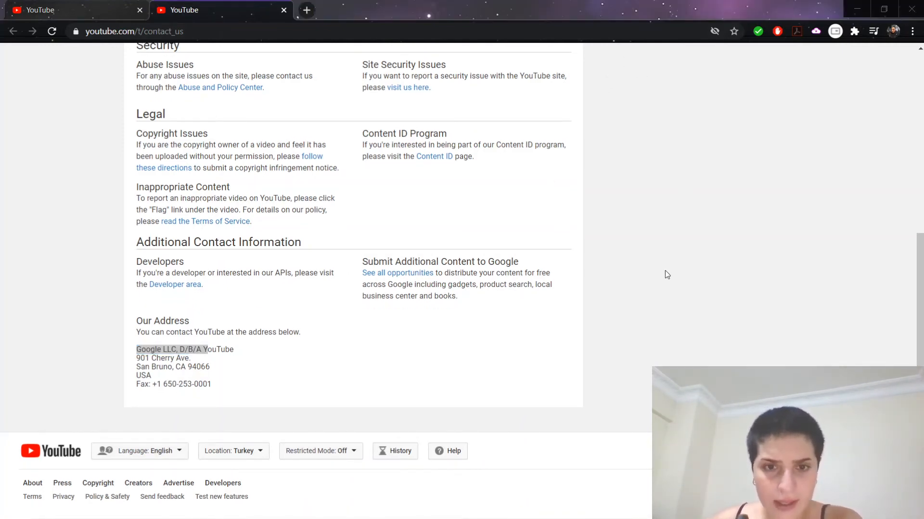
mouse_move(661, 49)
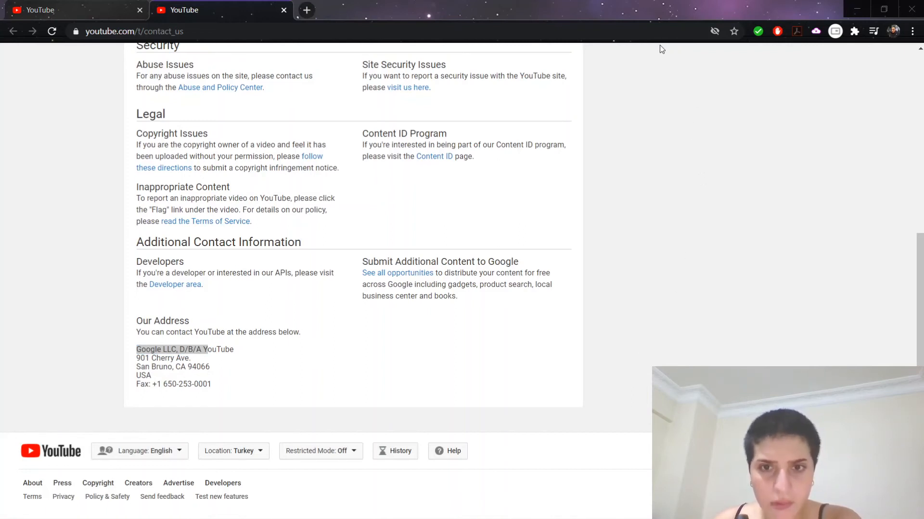
mouse_move(576, 243)
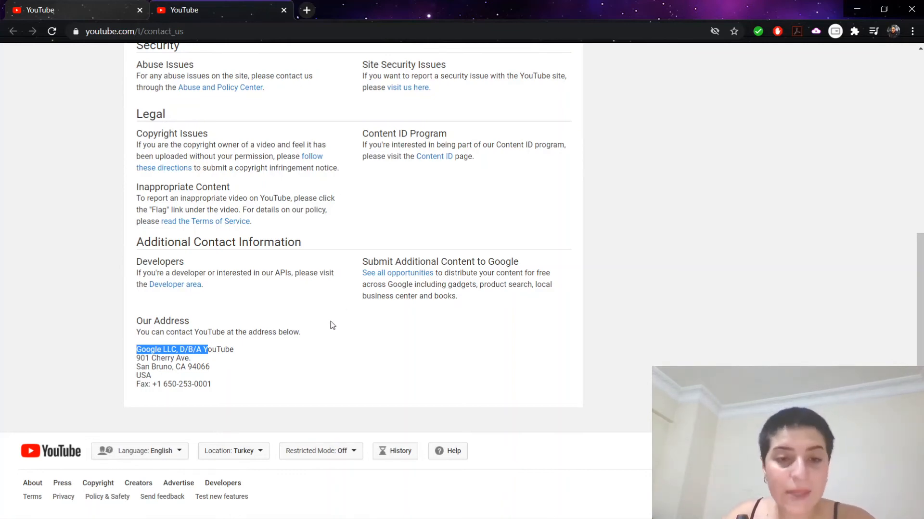
mouse_move(407, 240)
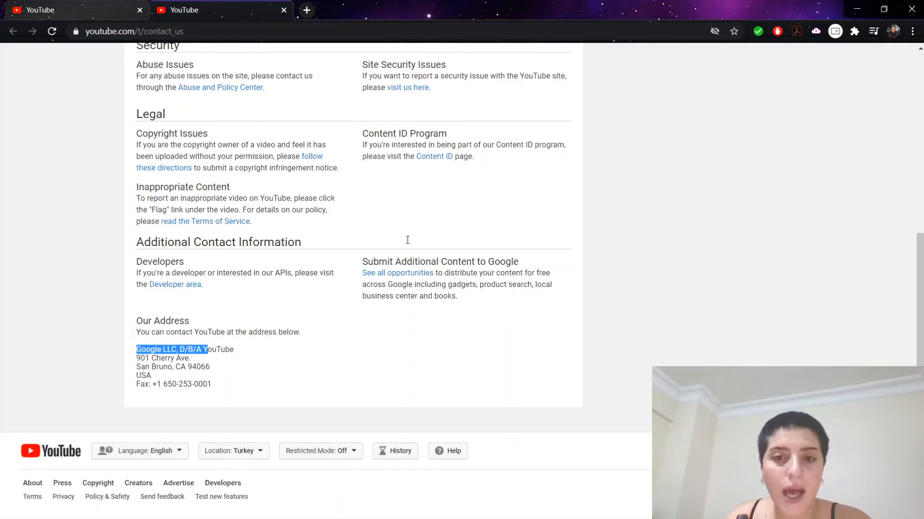
click(139, 394)
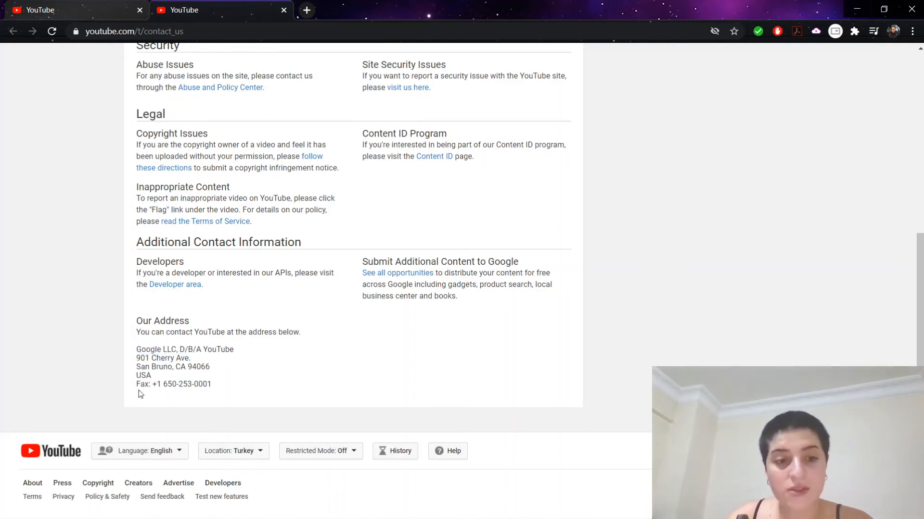
mouse_move(286, 327)
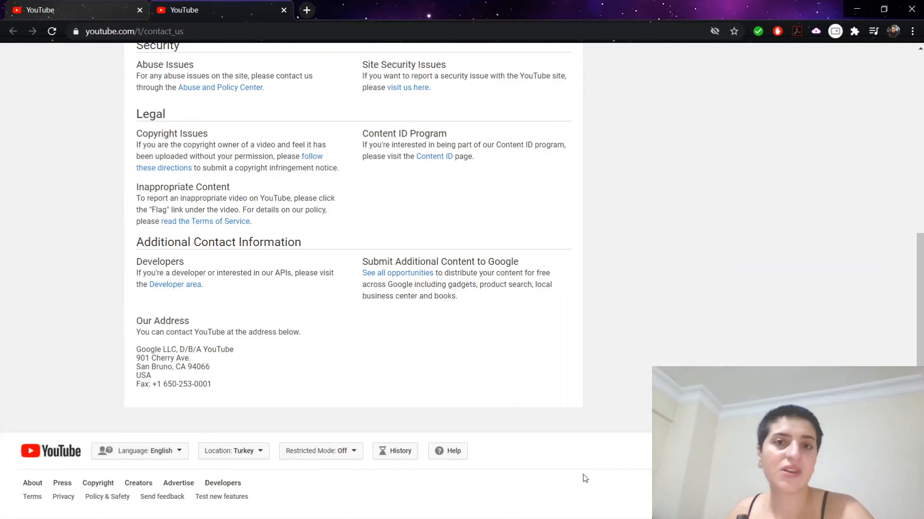
mouse_move(792, 75)
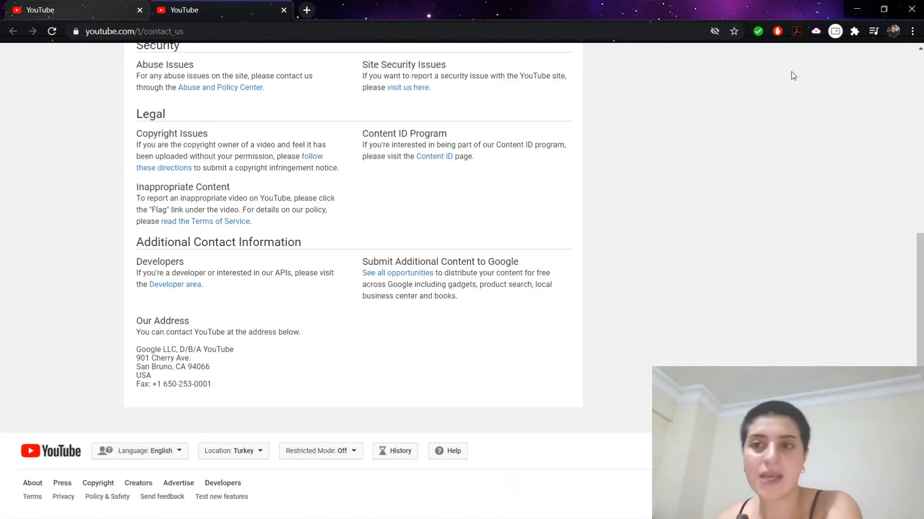
mouse_move(92, 6)
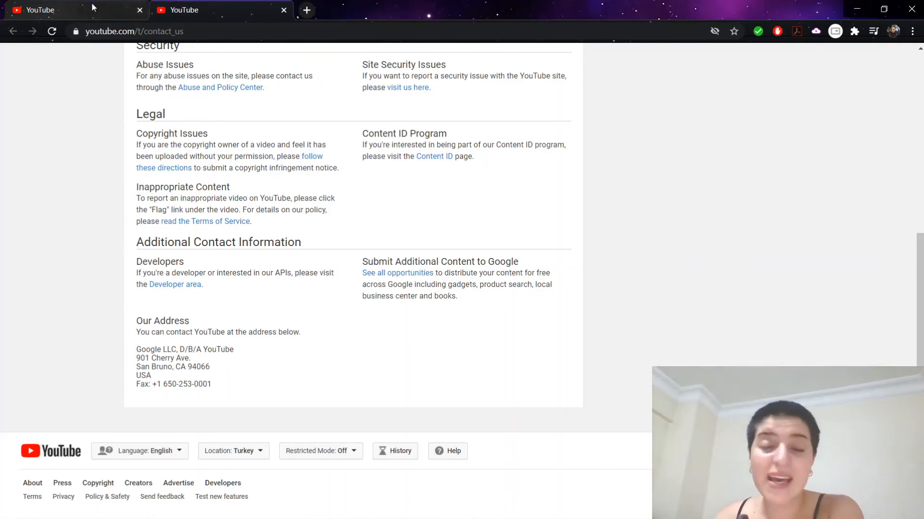